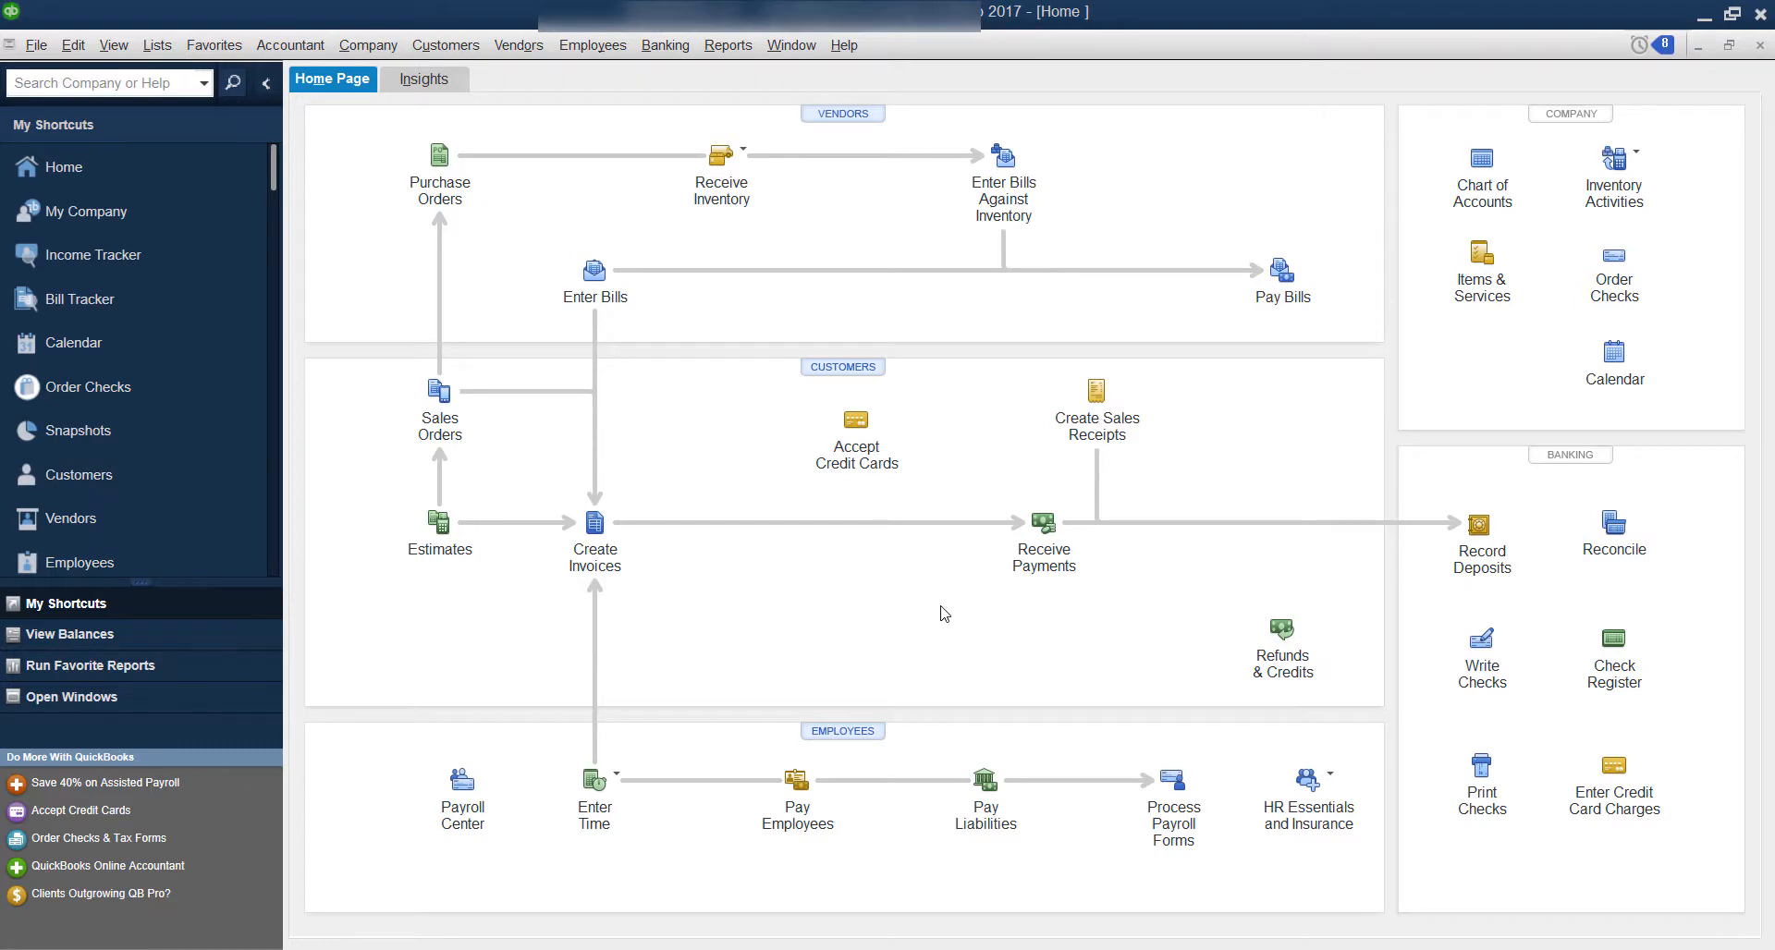
{"action": "mouse_move", "coordinate": [159, 31]}
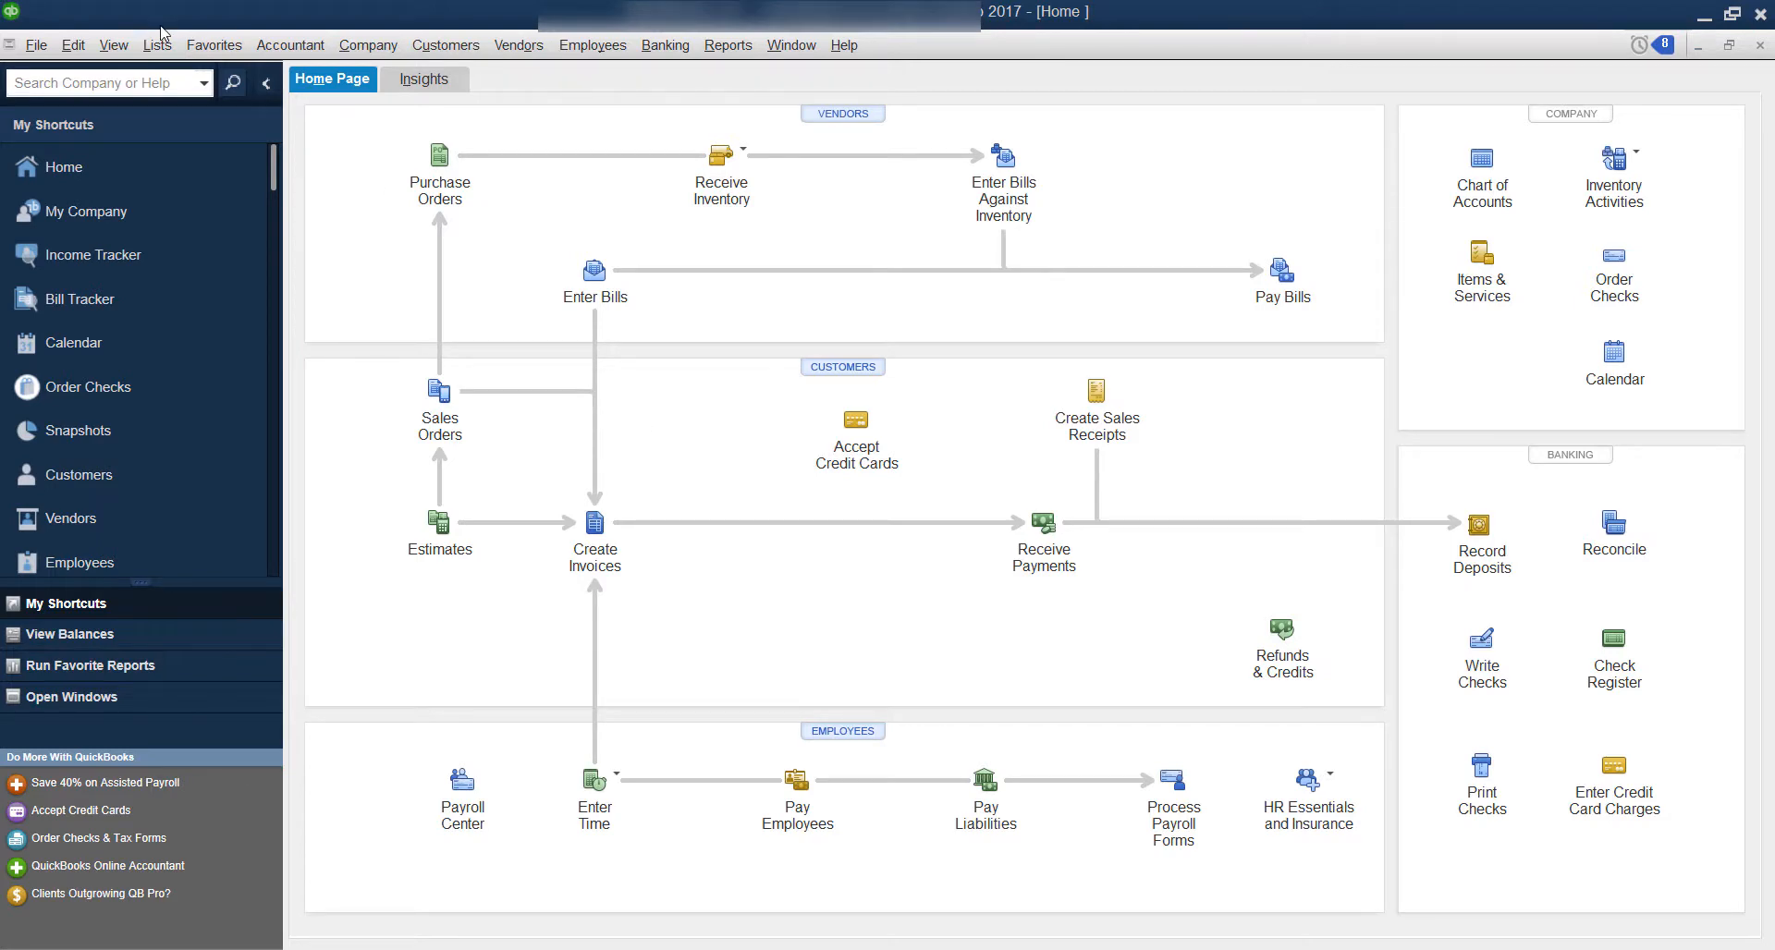
- Show the Lists menu with the Payroll Item List entry available
{"action": "left_click", "coordinate": [156, 44]}
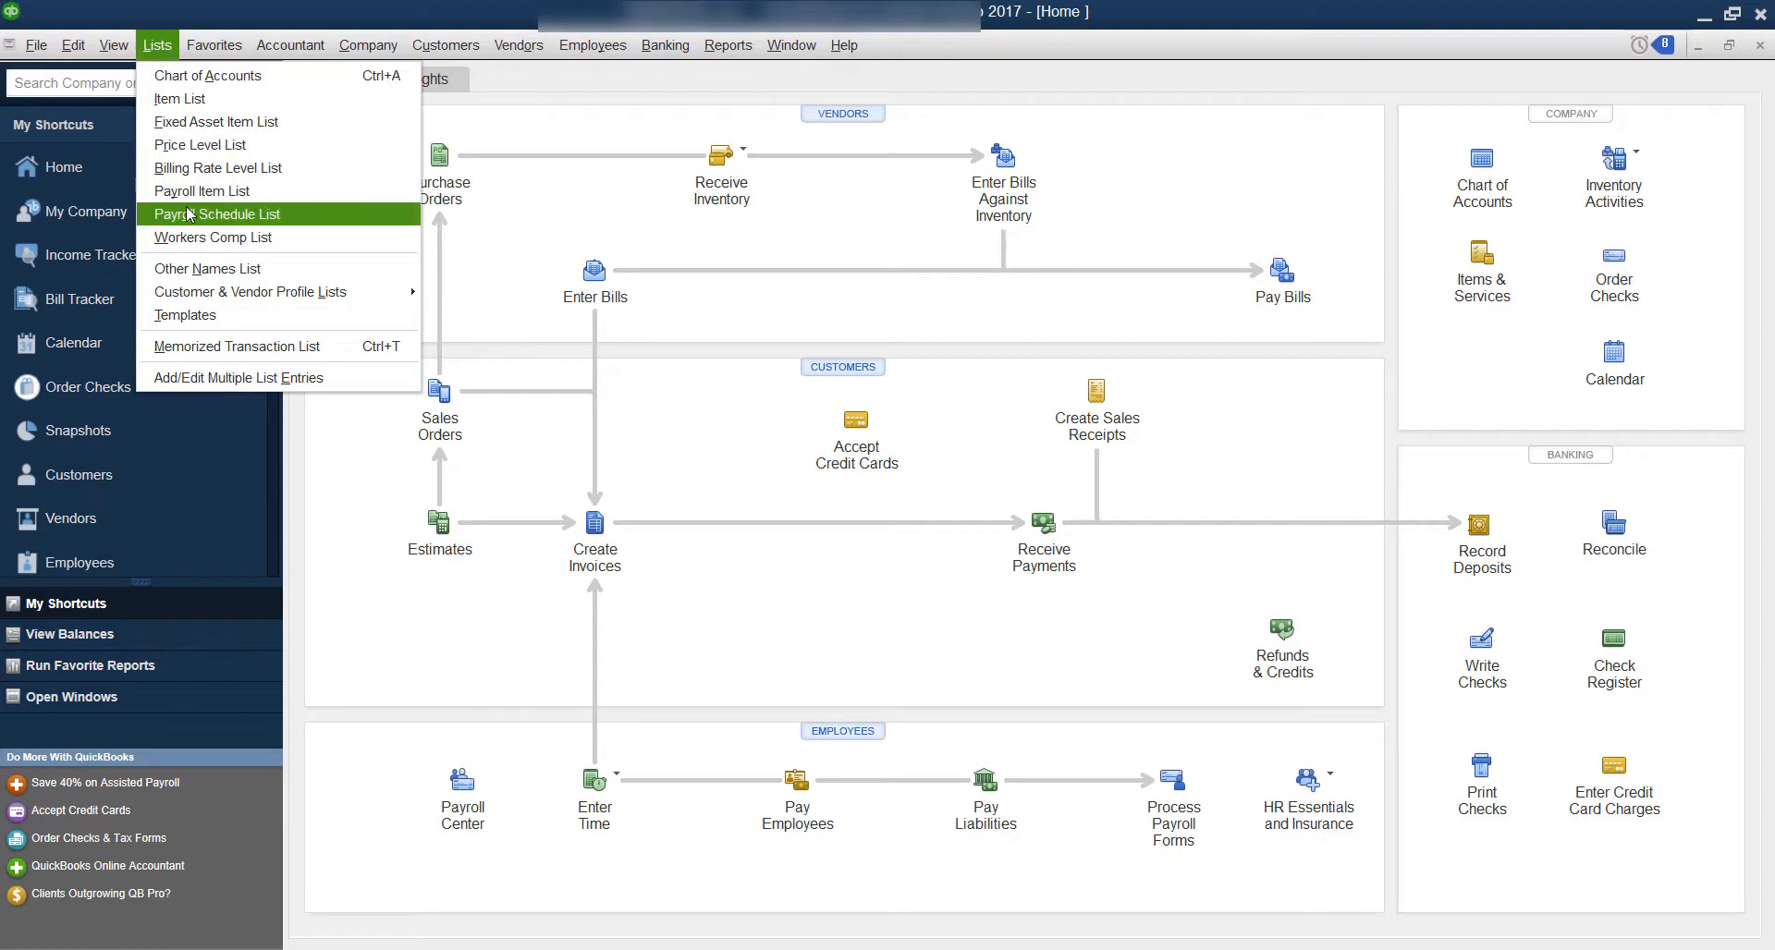
{"action": "mouse_move", "coordinate": [218, 168]}
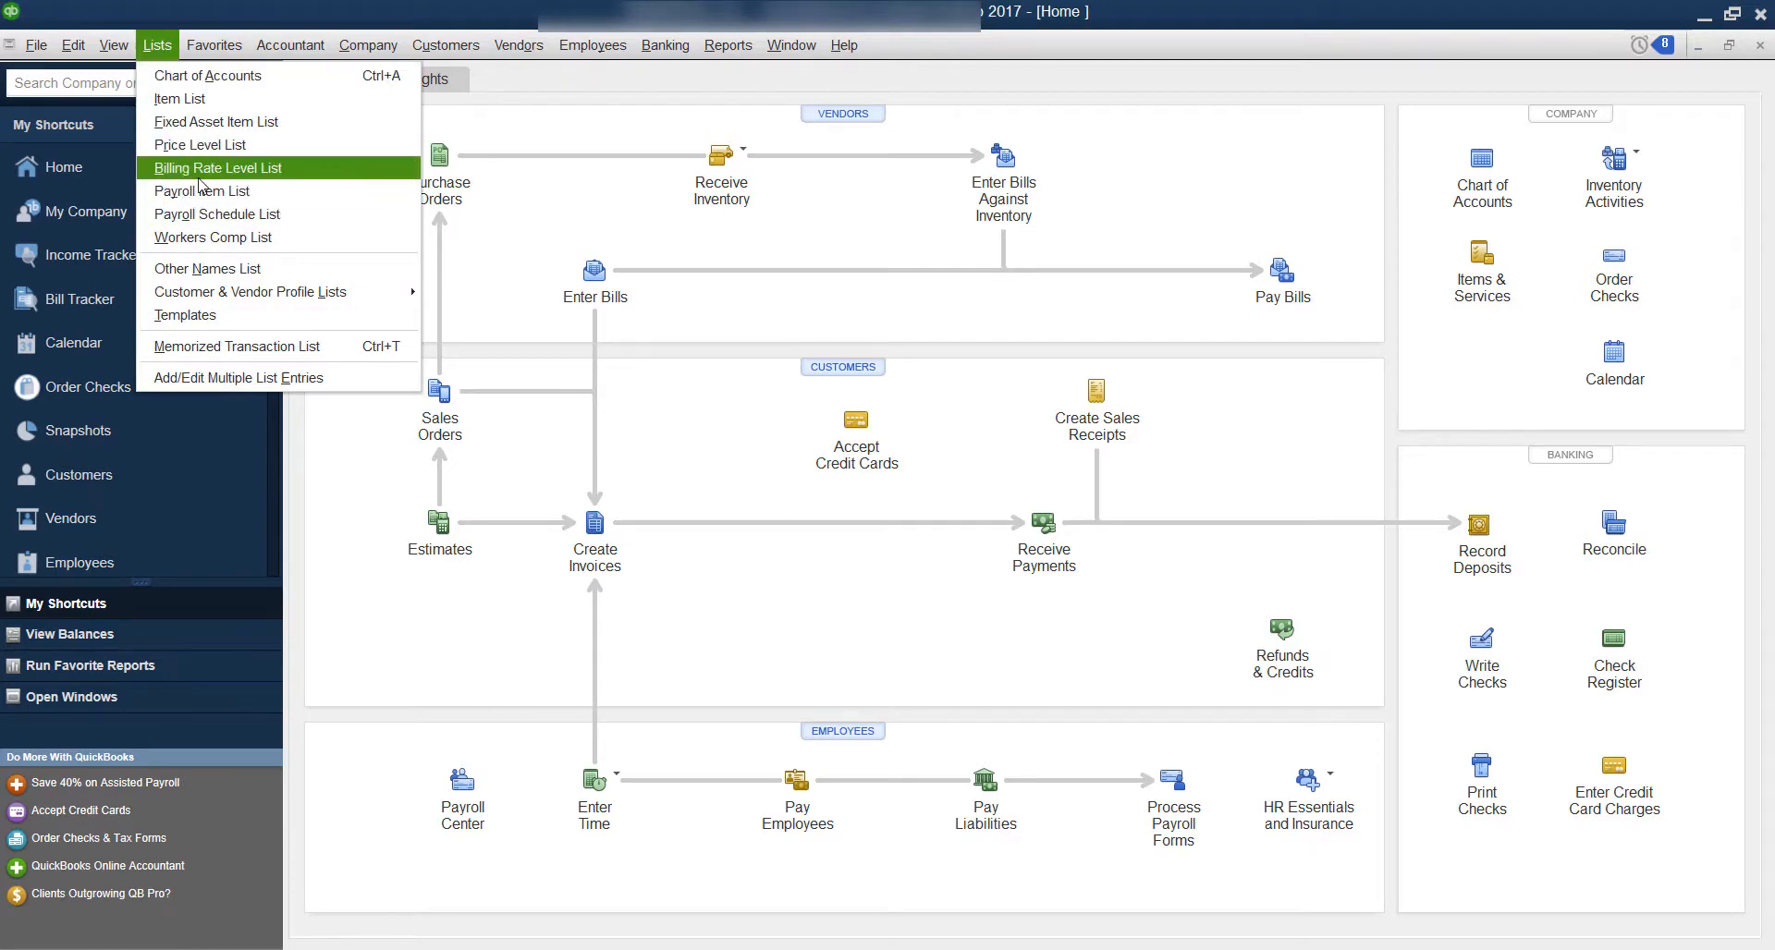
{"action": "mouse_move", "coordinate": [202, 195]}
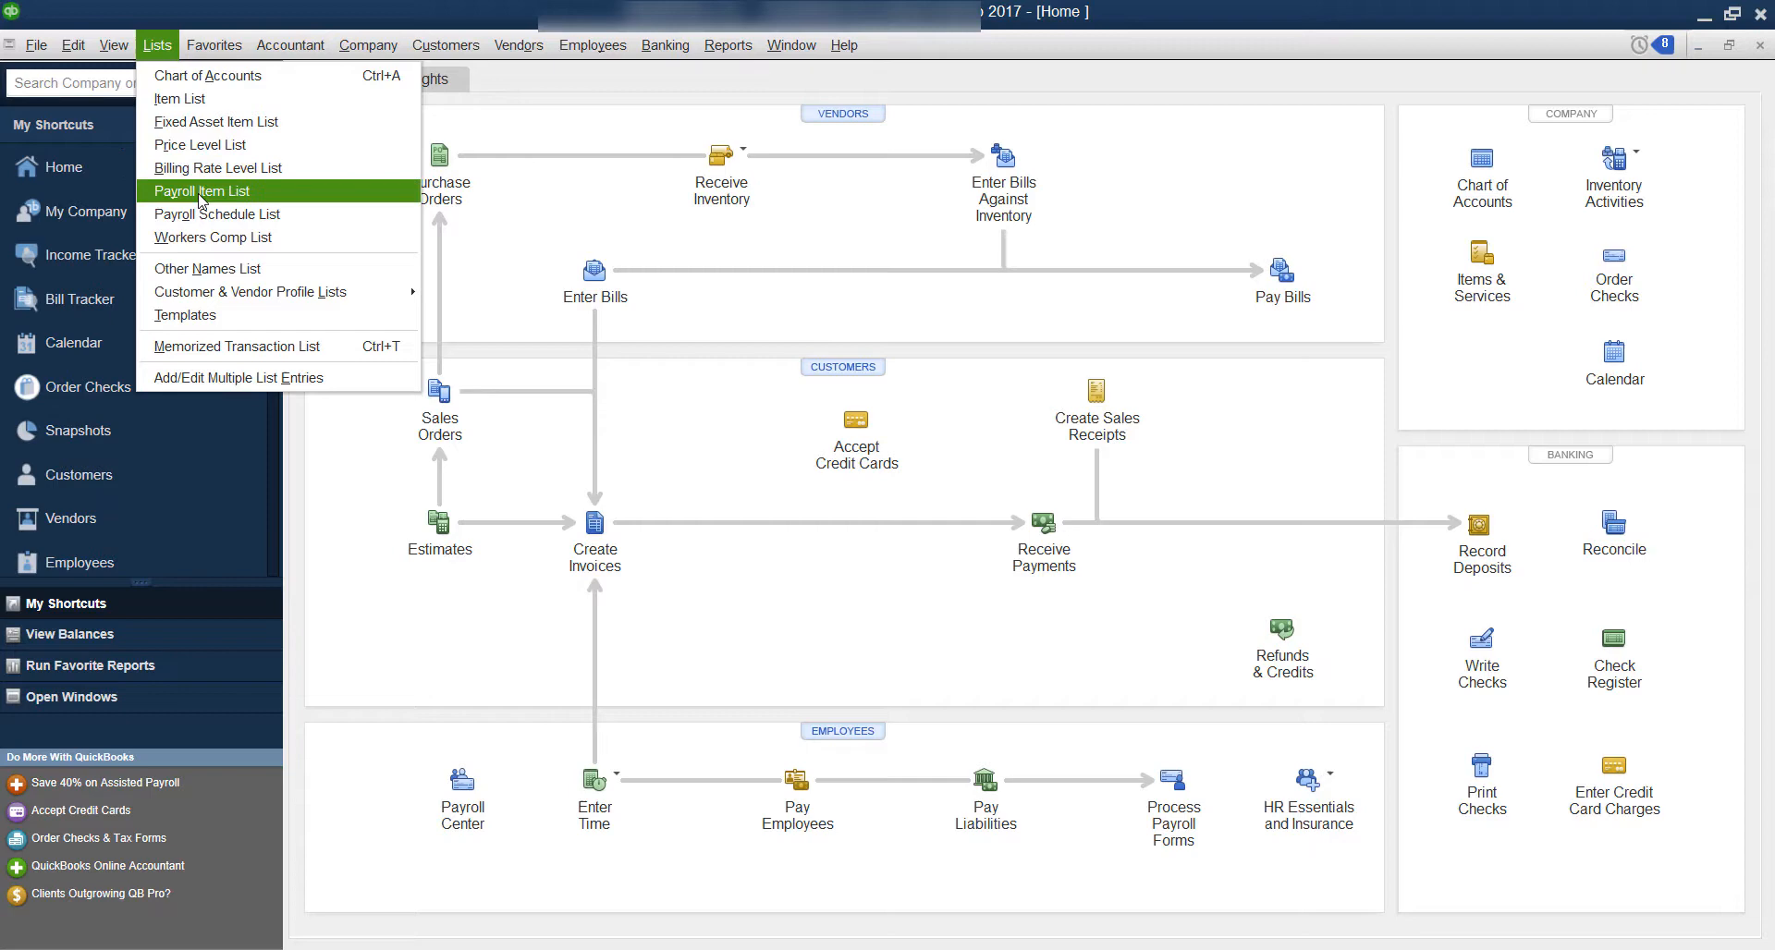
{"action": "mouse_move", "coordinate": [174, 65]}
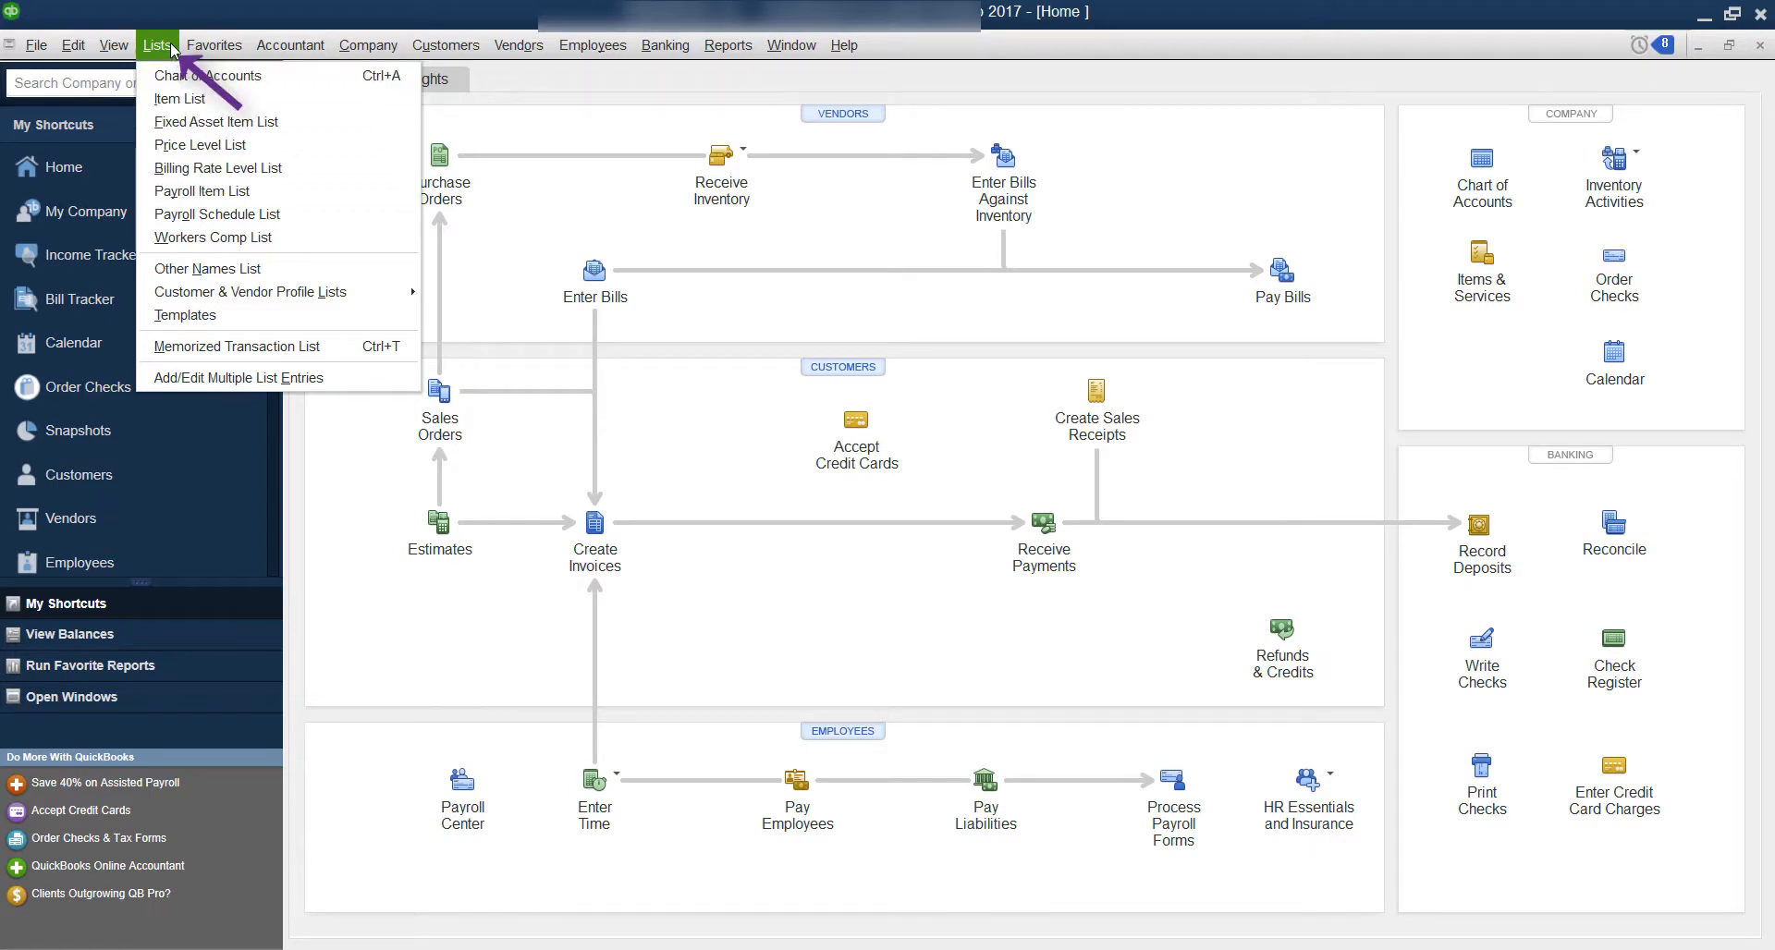
{"action": "mouse_move", "coordinate": [218, 166]}
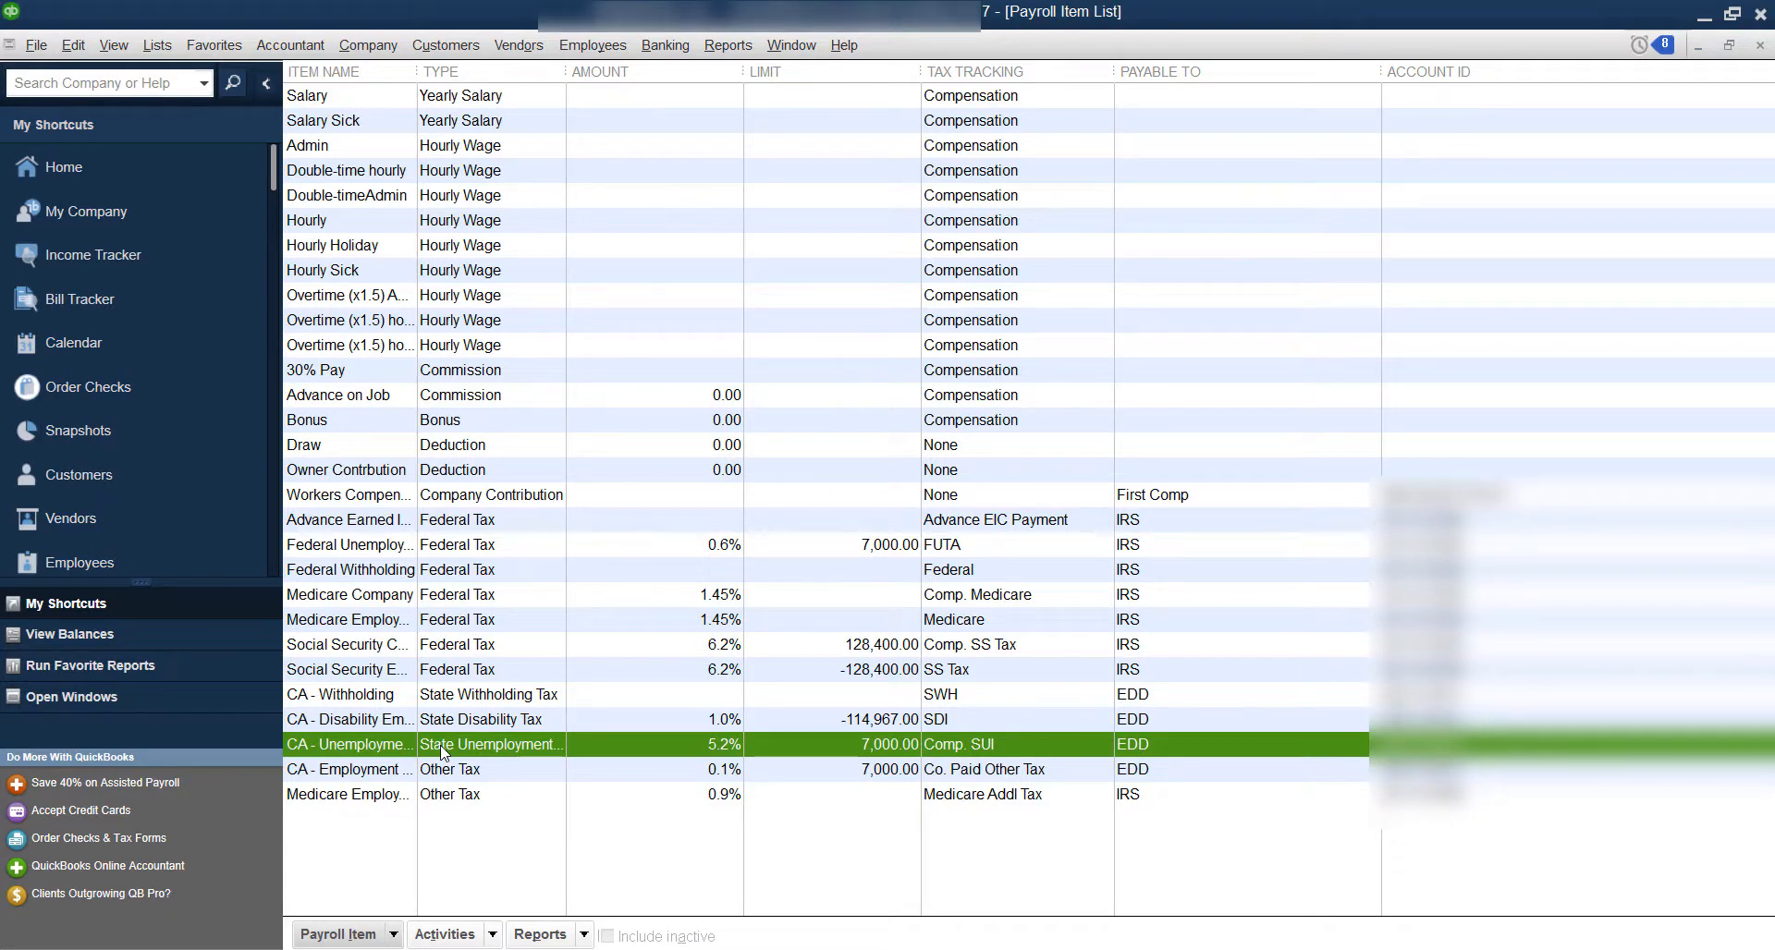
- Edit the CA - Unemployment Company item and reach its 2018 tax rates showing 5.2%
{"action": "double_click", "coordinate": [491, 743]}
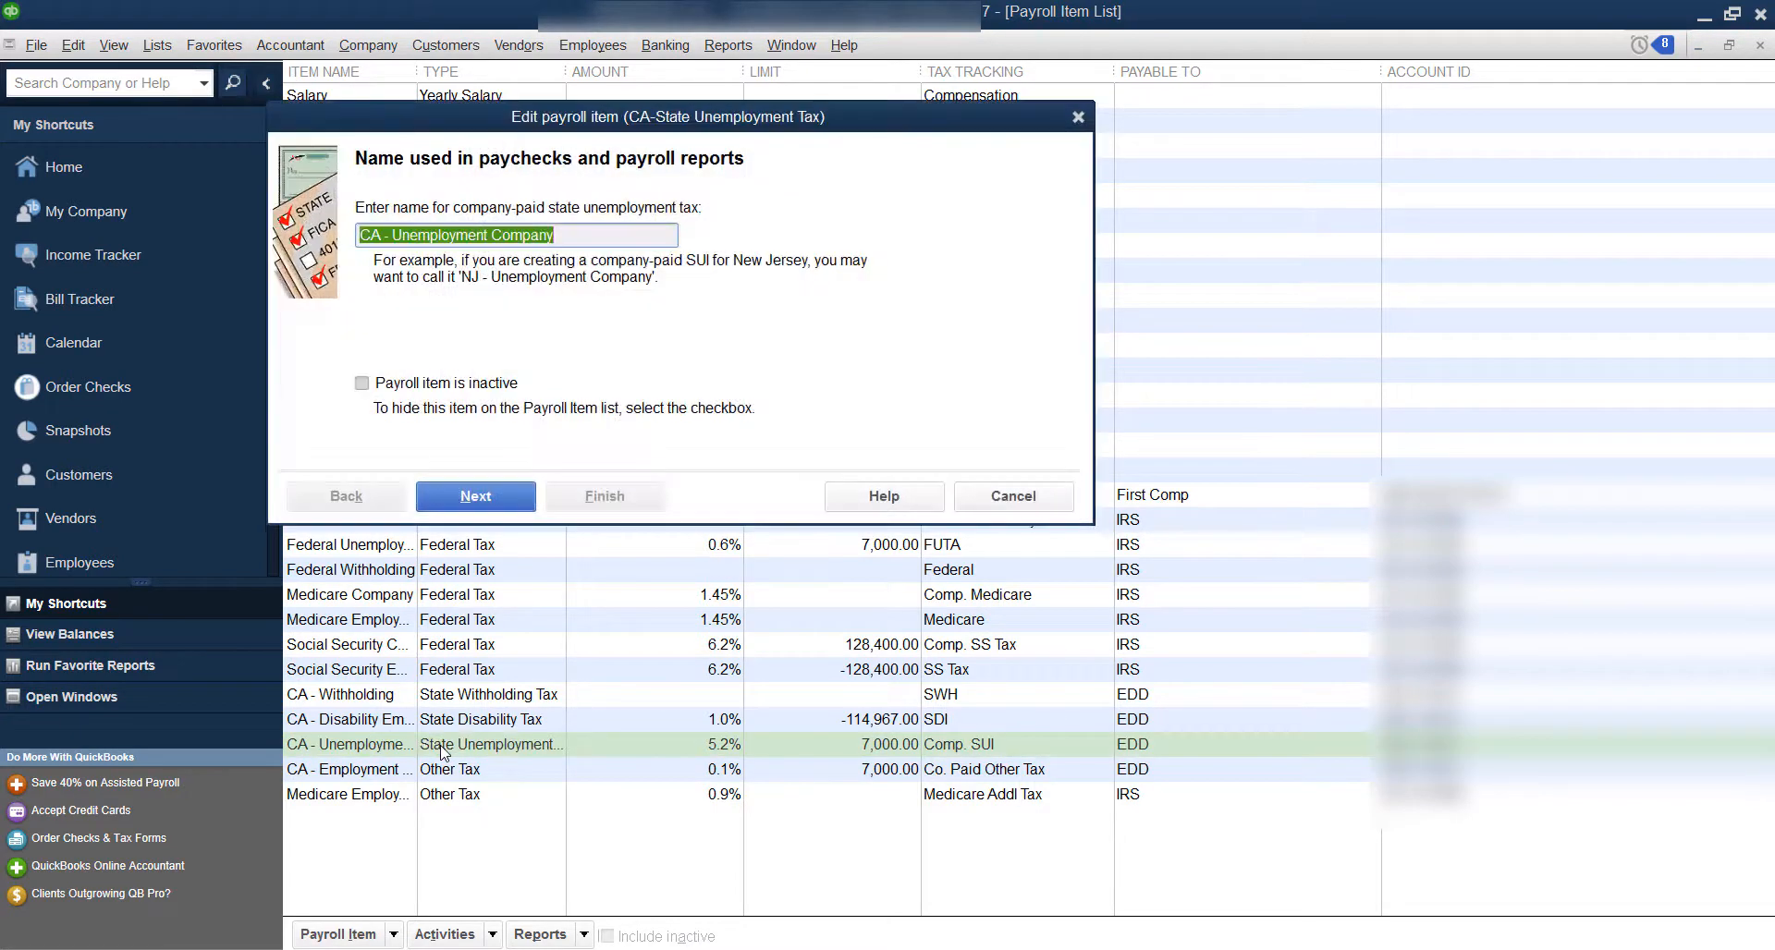
{"action": "left_click", "coordinate": [475, 496]}
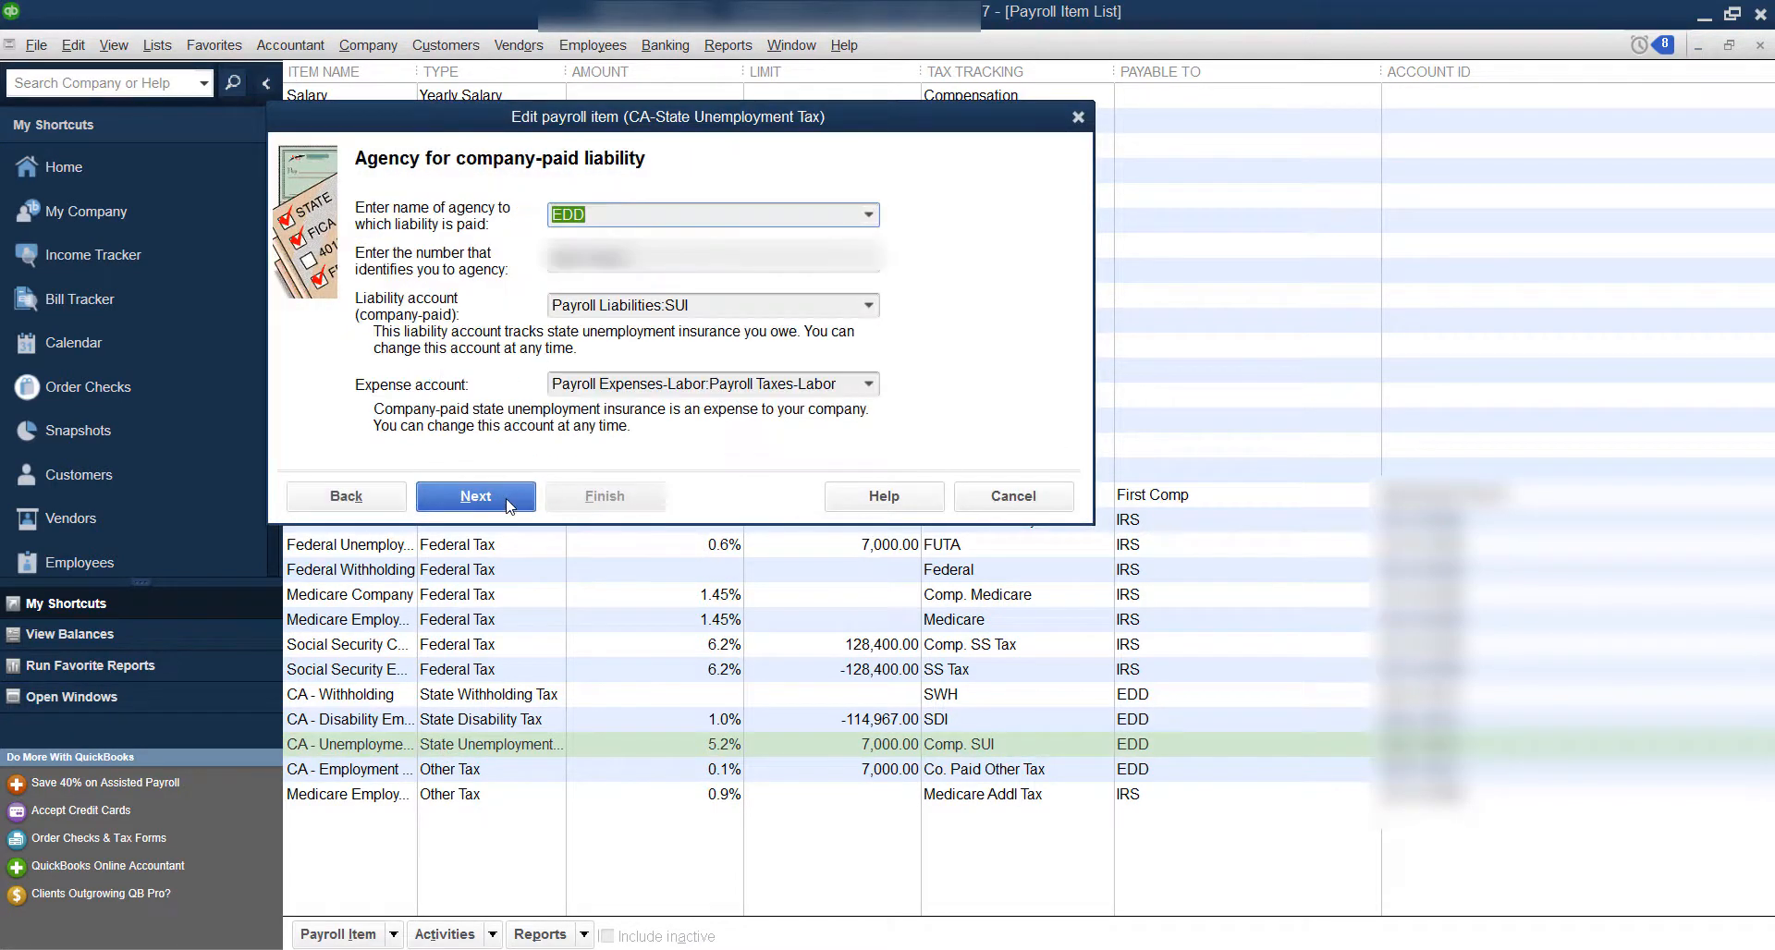
{"action": "left_click", "coordinate": [475, 496]}
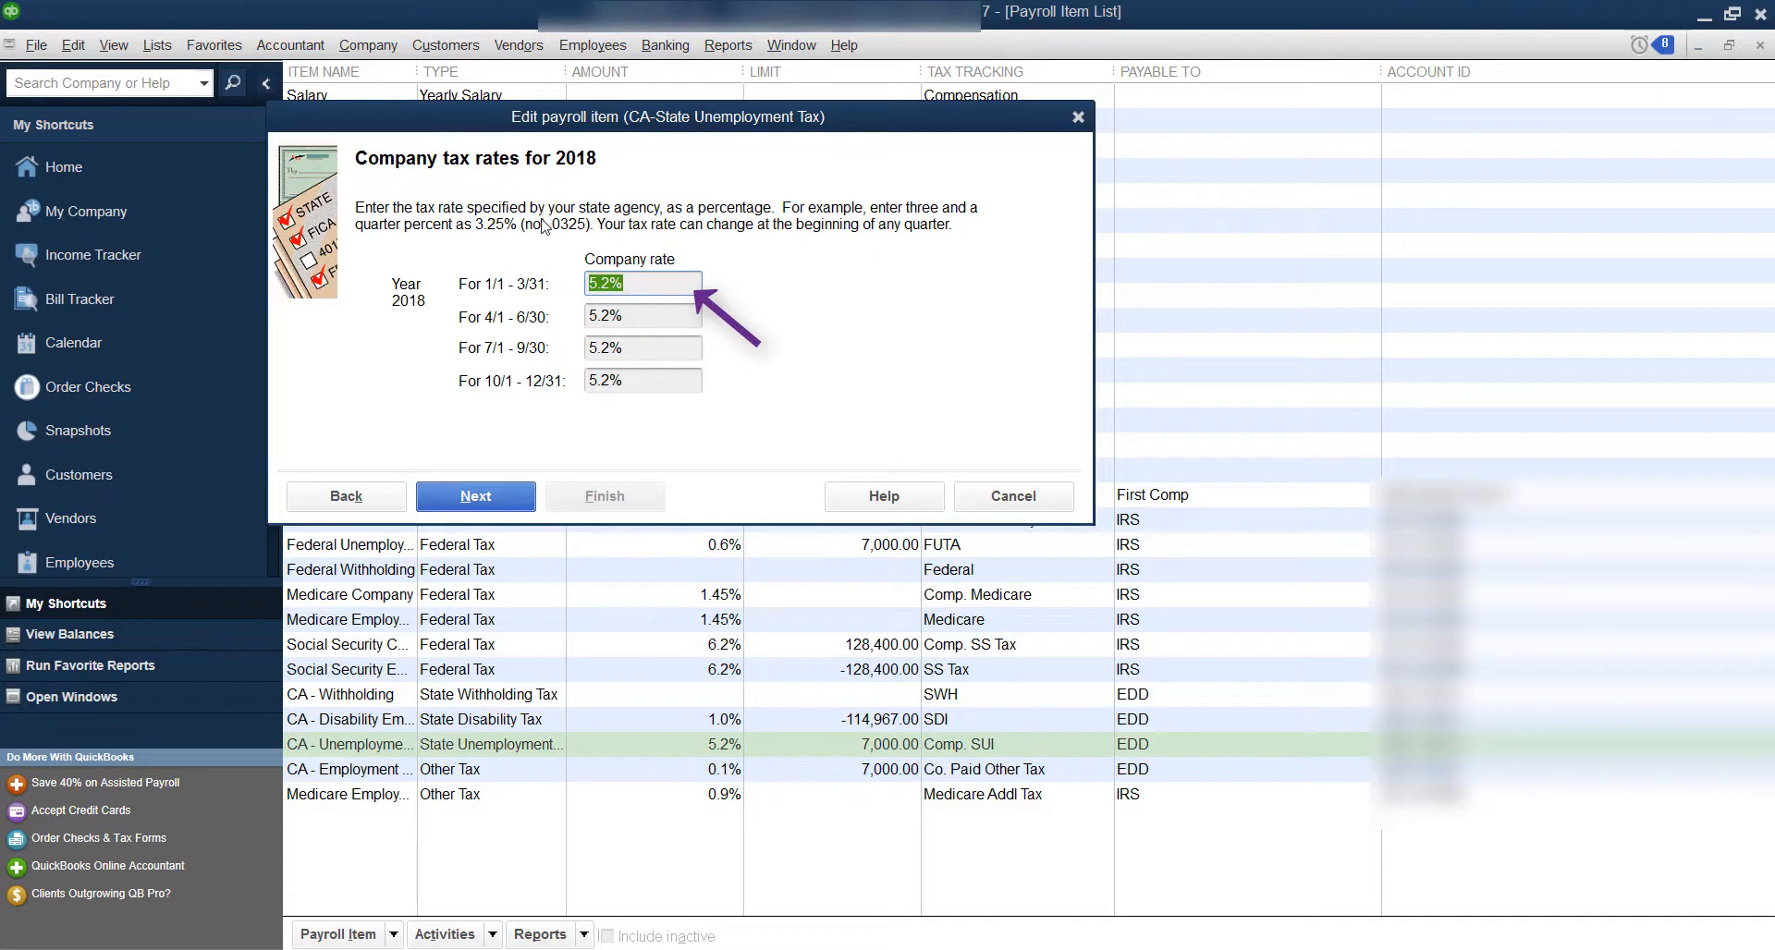
{"action": "mouse_move", "coordinate": [581, 386]}
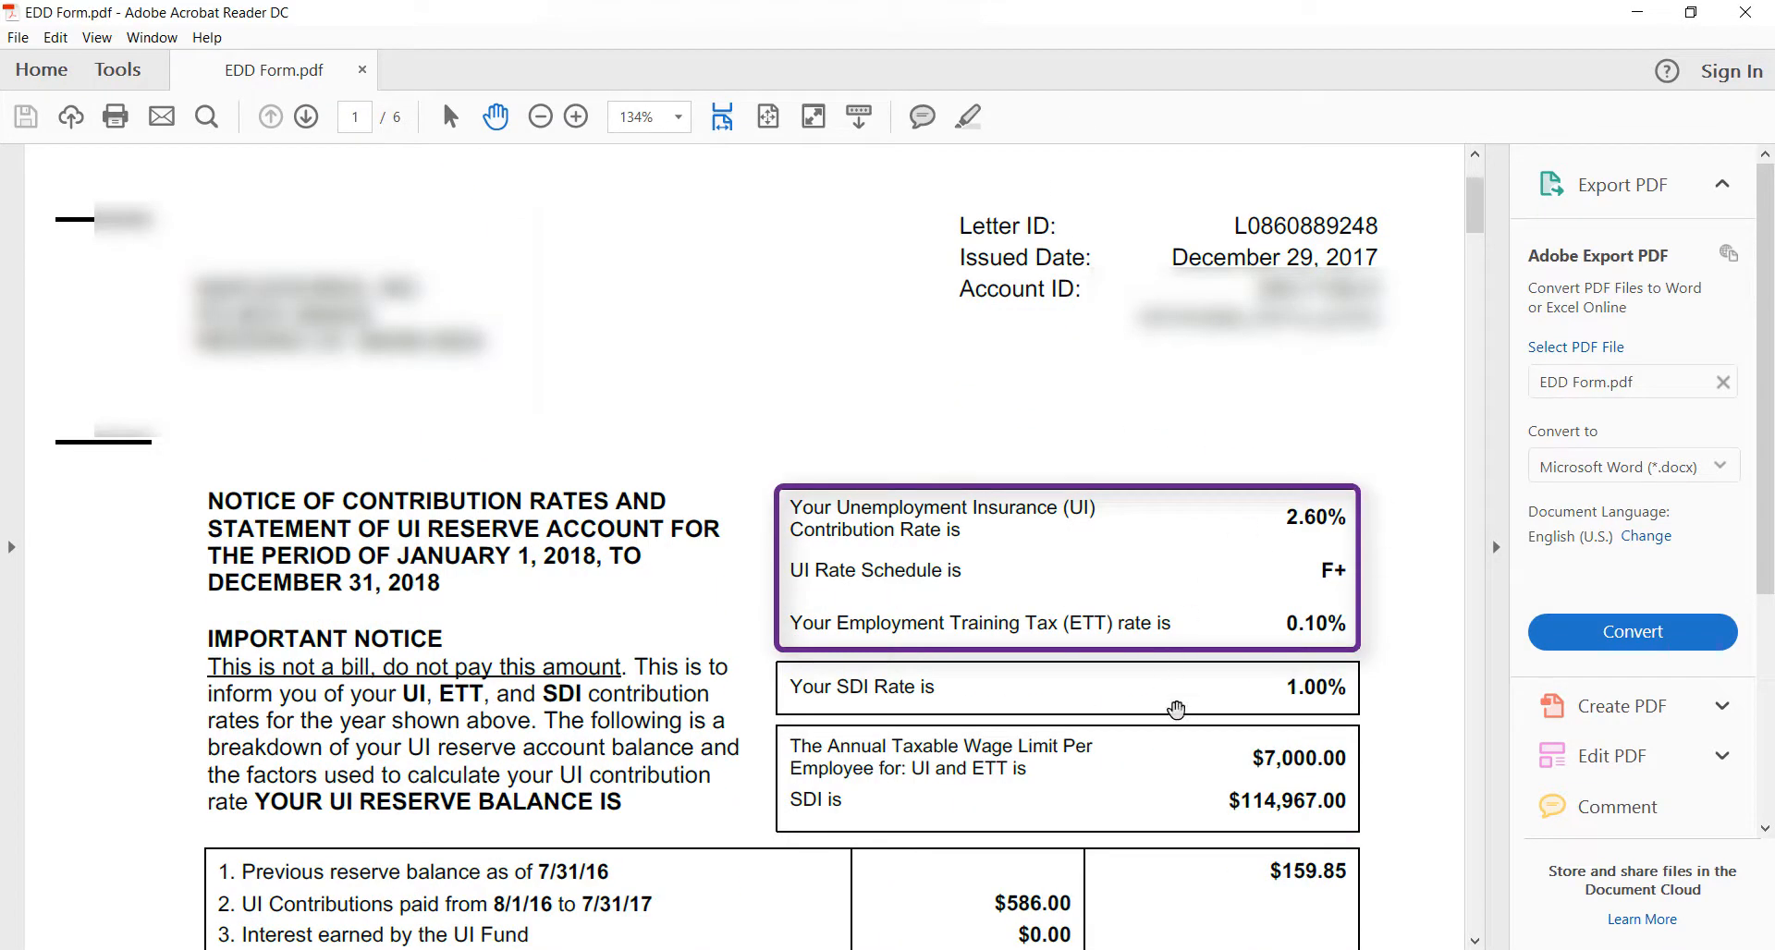
{"action": "mouse_move", "coordinate": [1315, 523]}
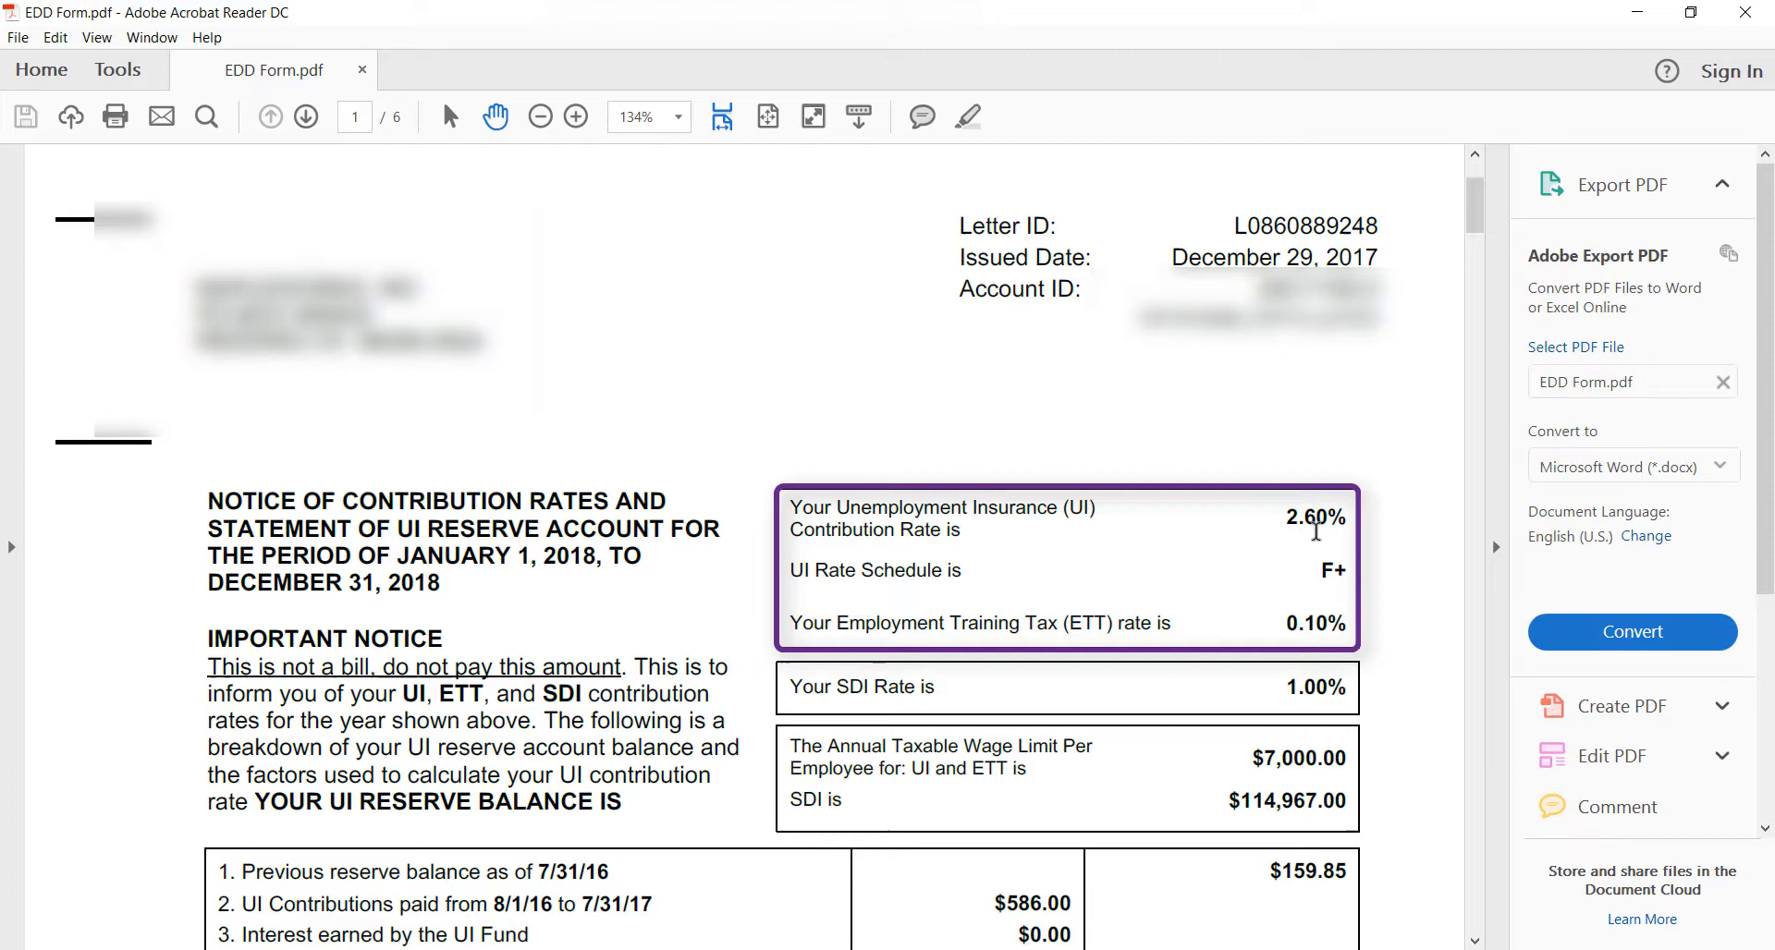
{"action": "mouse_move", "coordinate": [576, 558]}
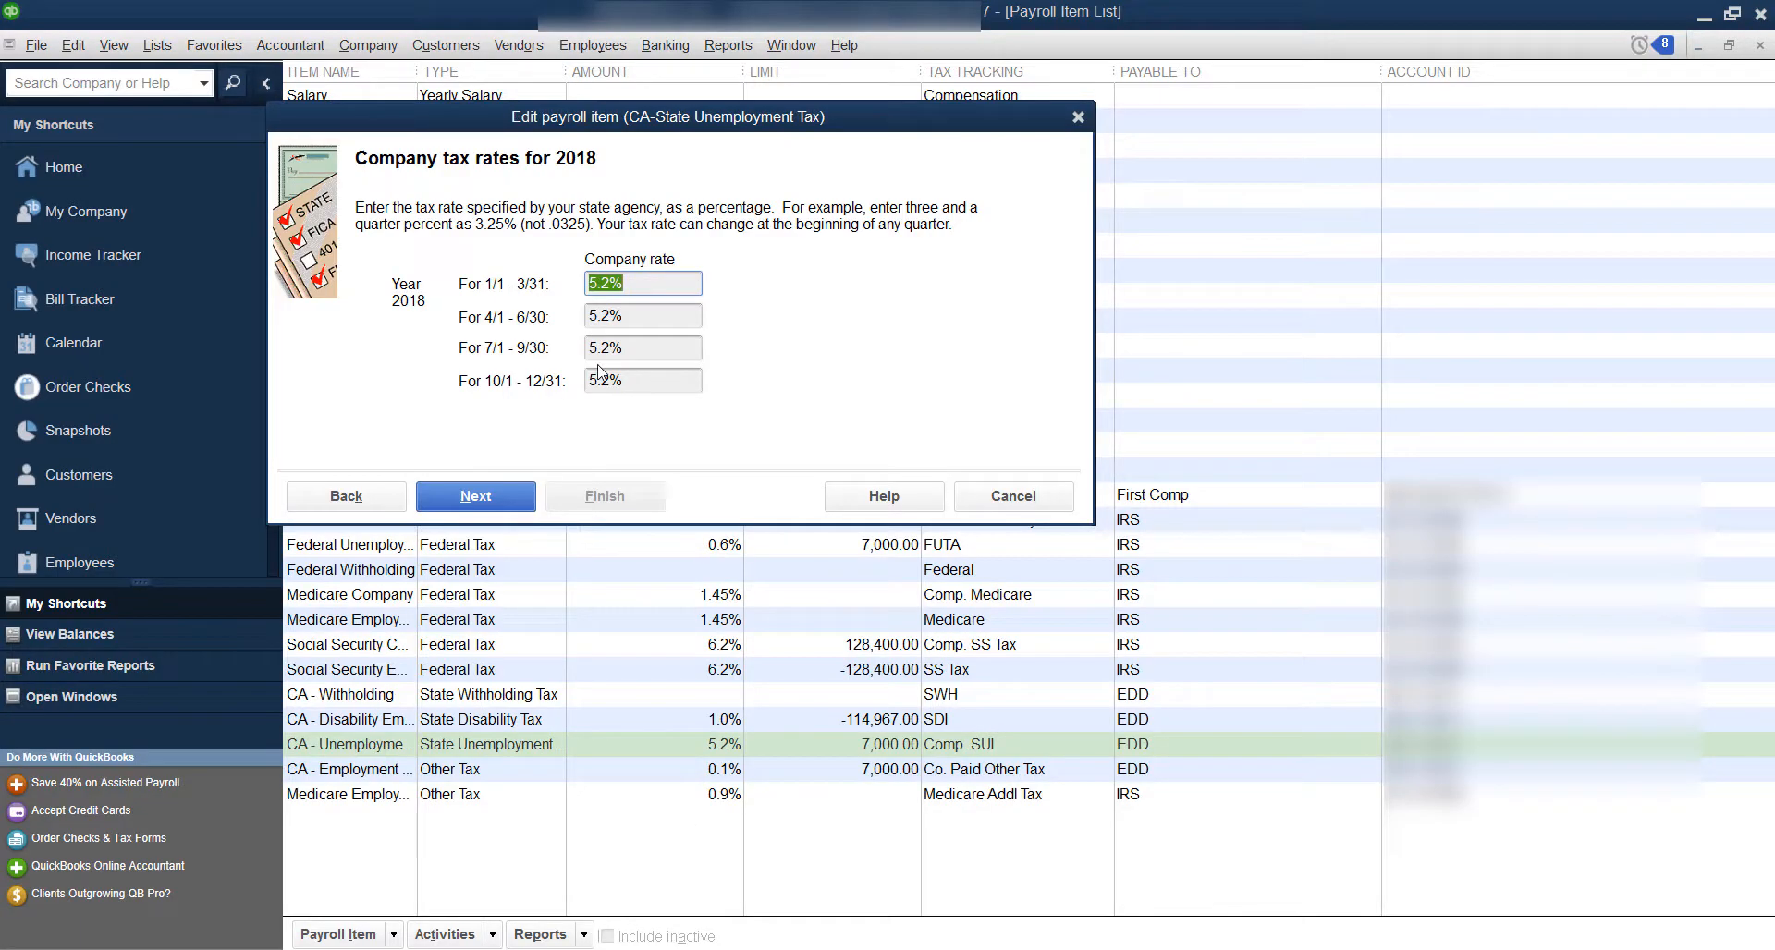
- Enter 2.6% for all four 2018 quarterly company rates, triggering the rate change warning
{"action": "type", "text": "2.6%"}
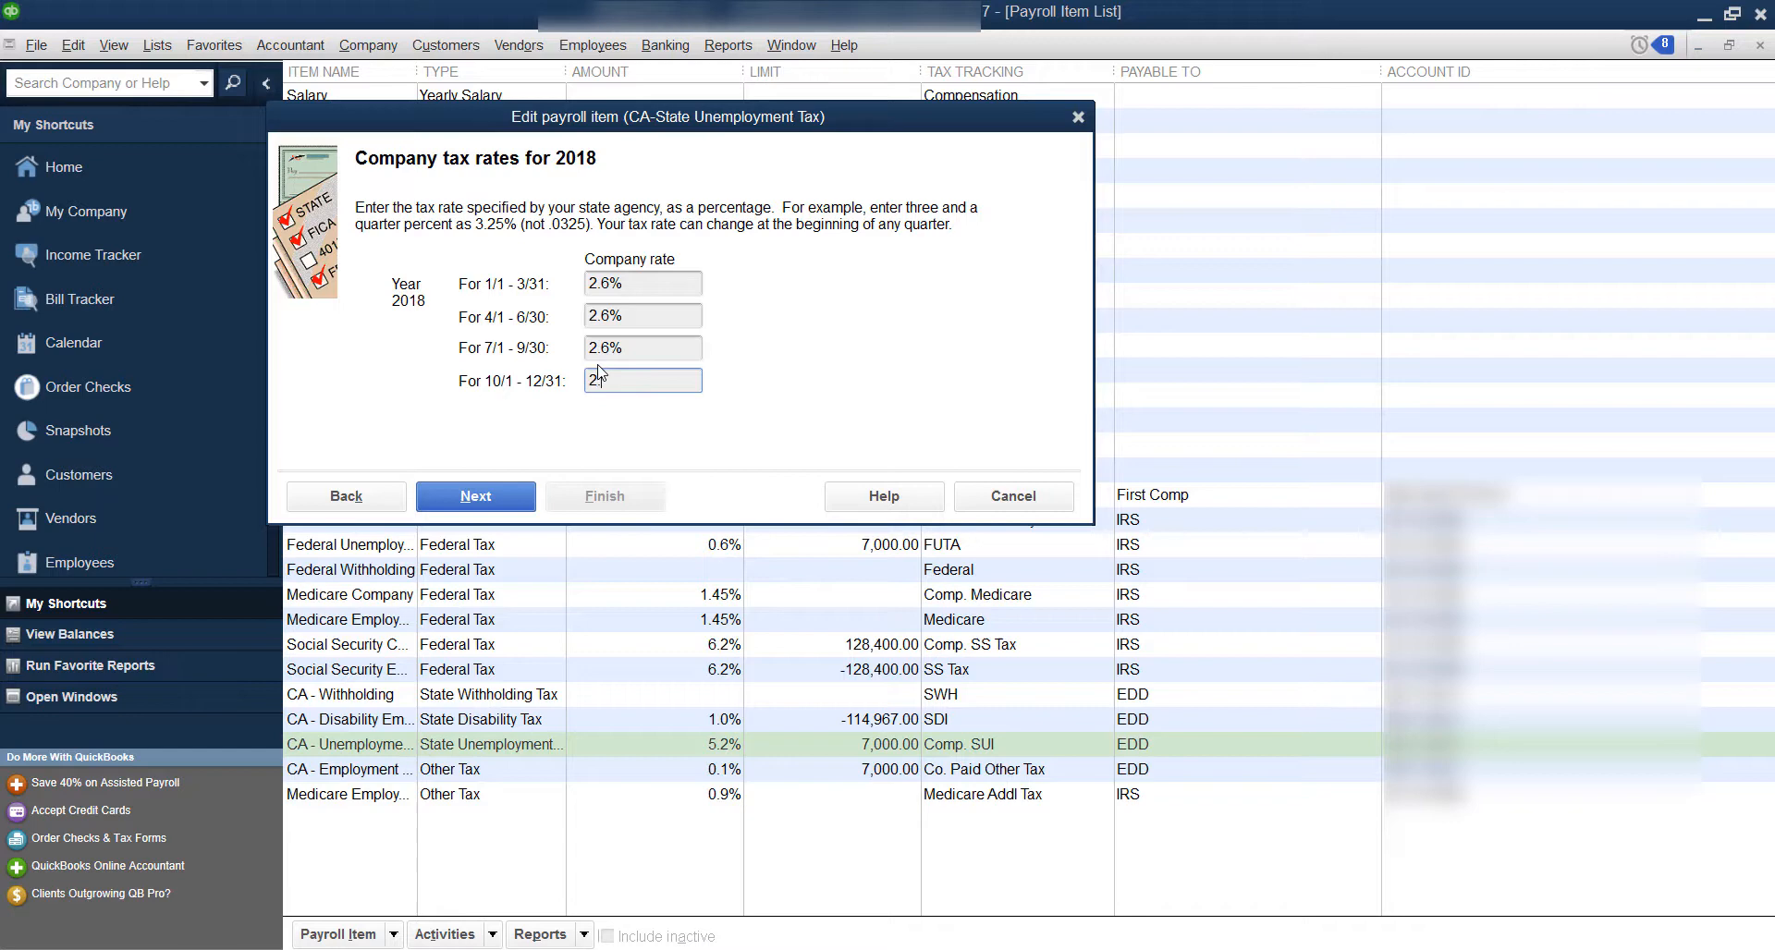
{"action": "type", "text": "2.6"}
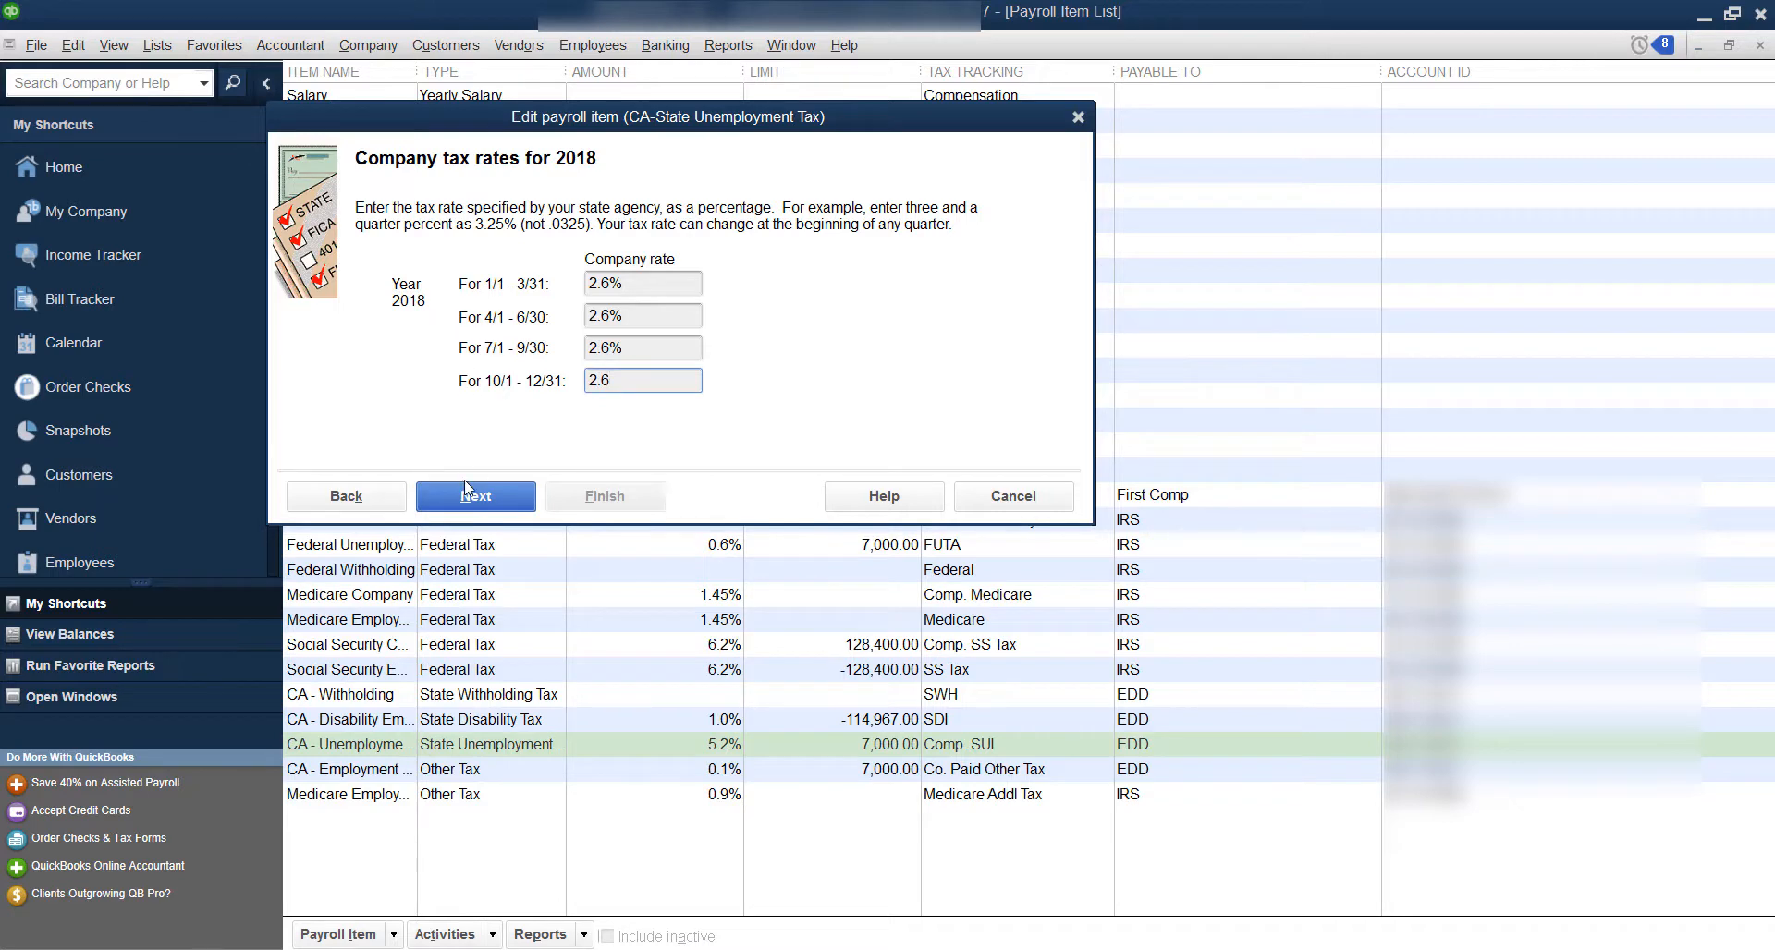
{"action": "left_click", "coordinate": [476, 496]}
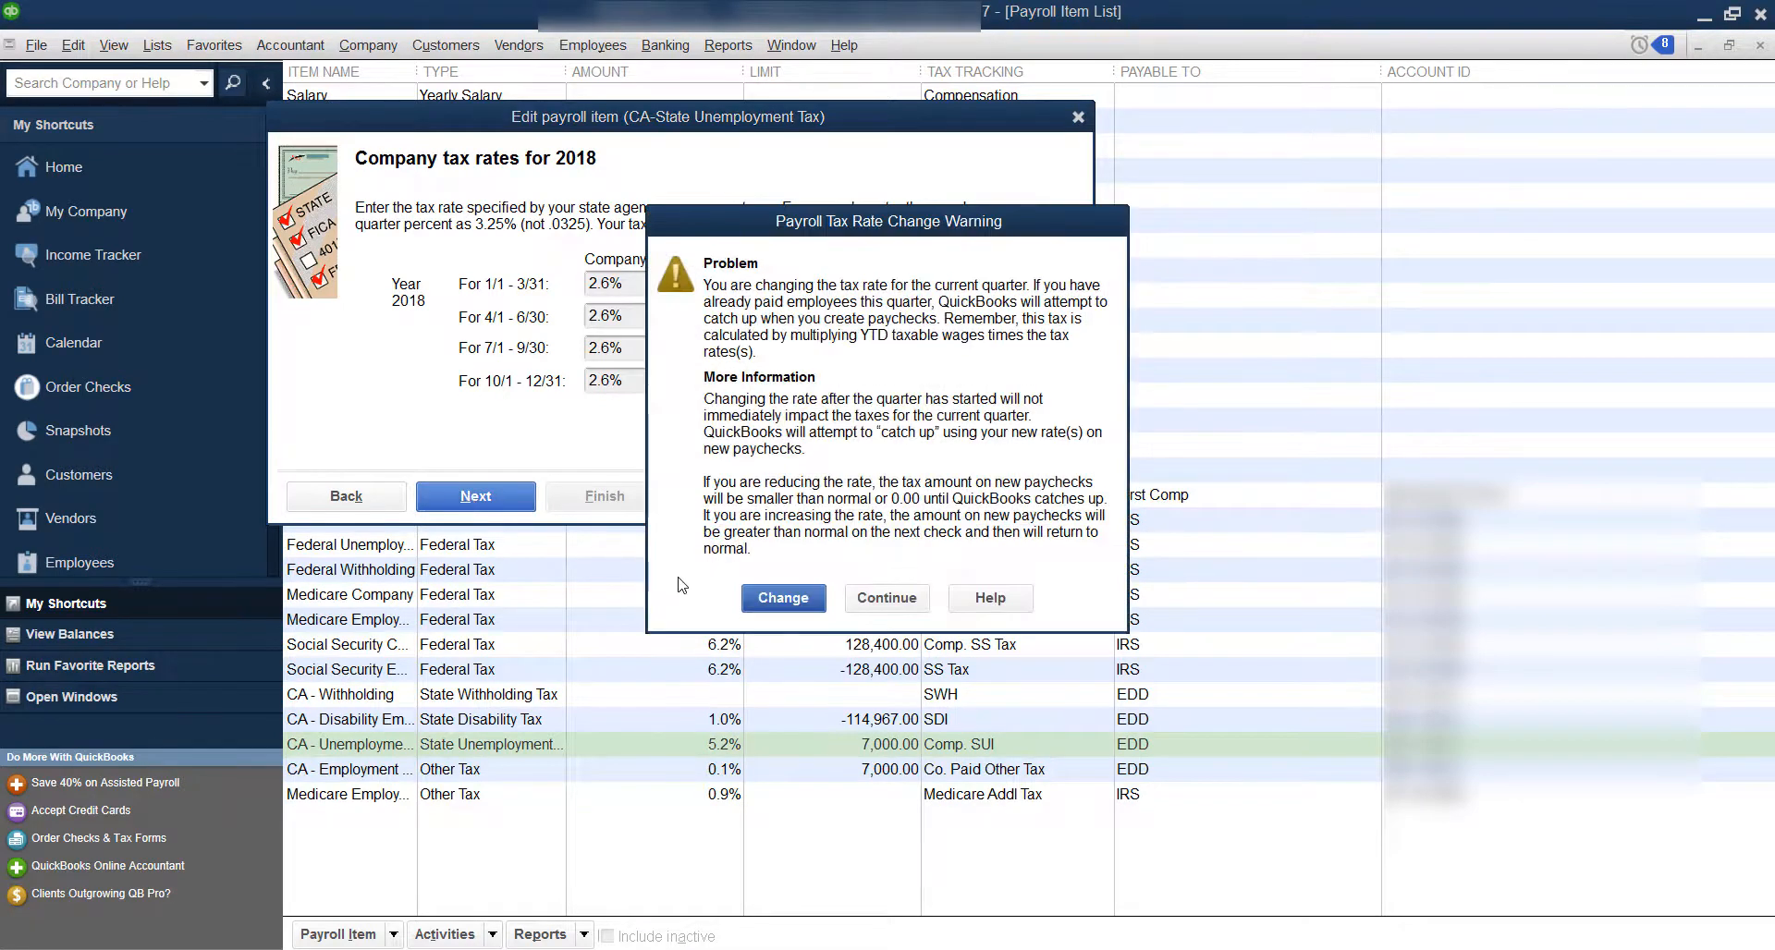
{"action": "mouse_move", "coordinate": [824, 329]}
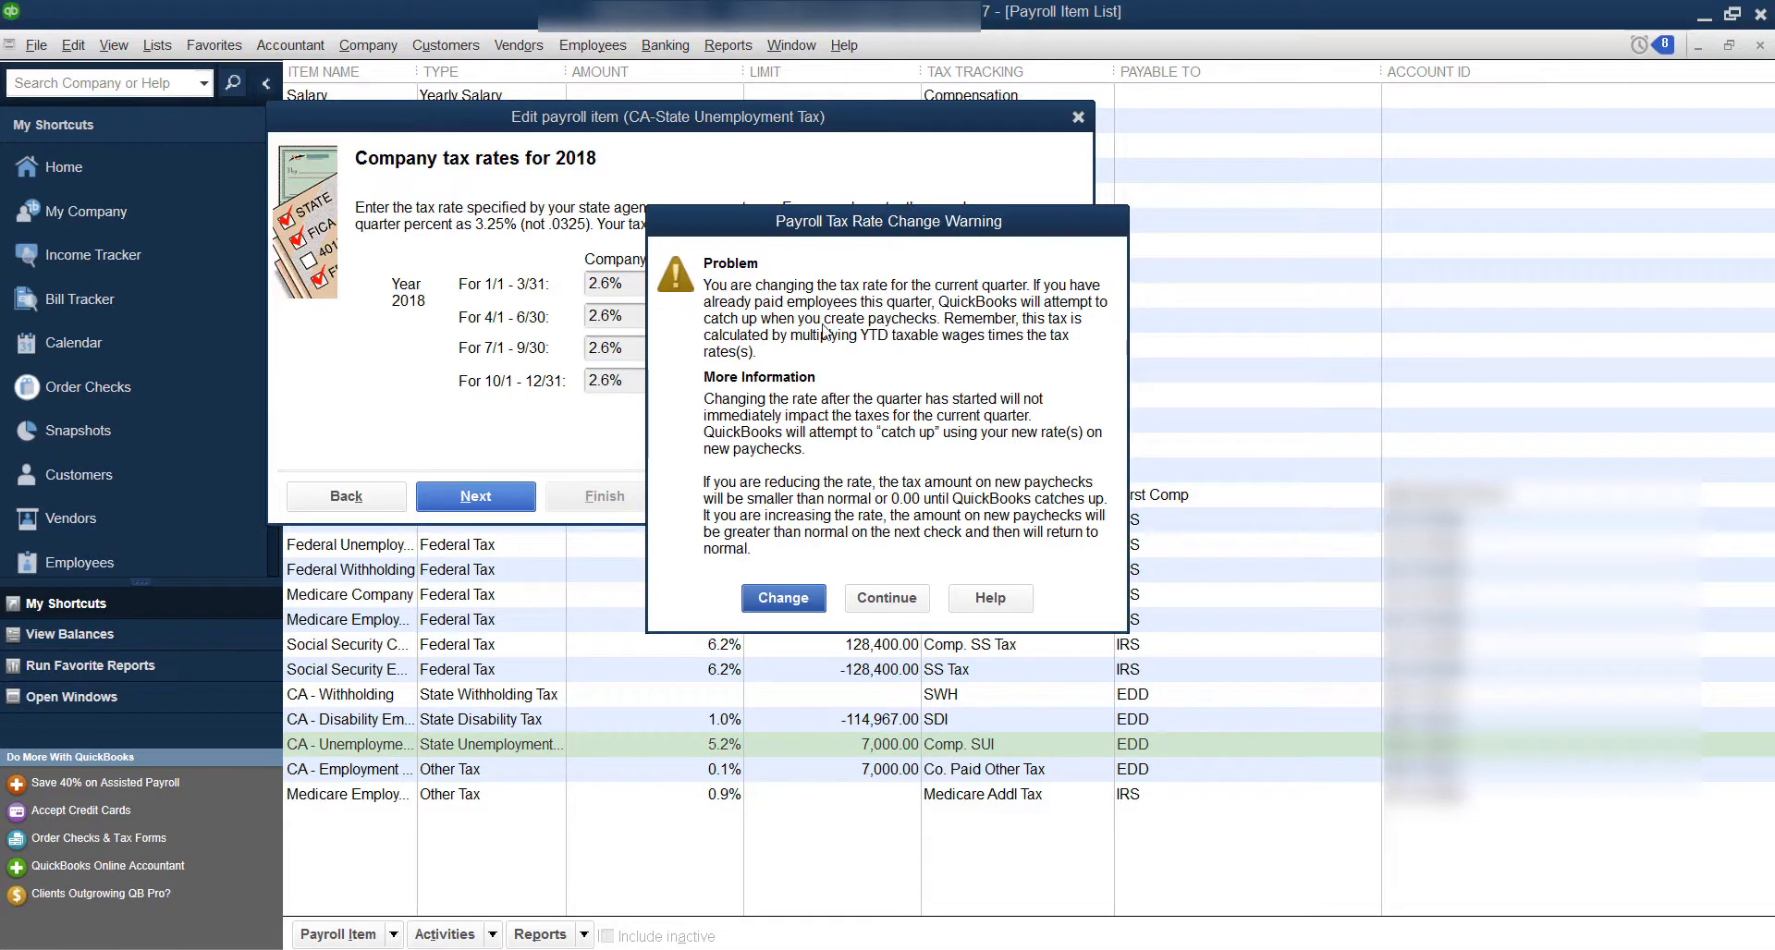
{"action": "mouse_move", "coordinate": [899, 308]}
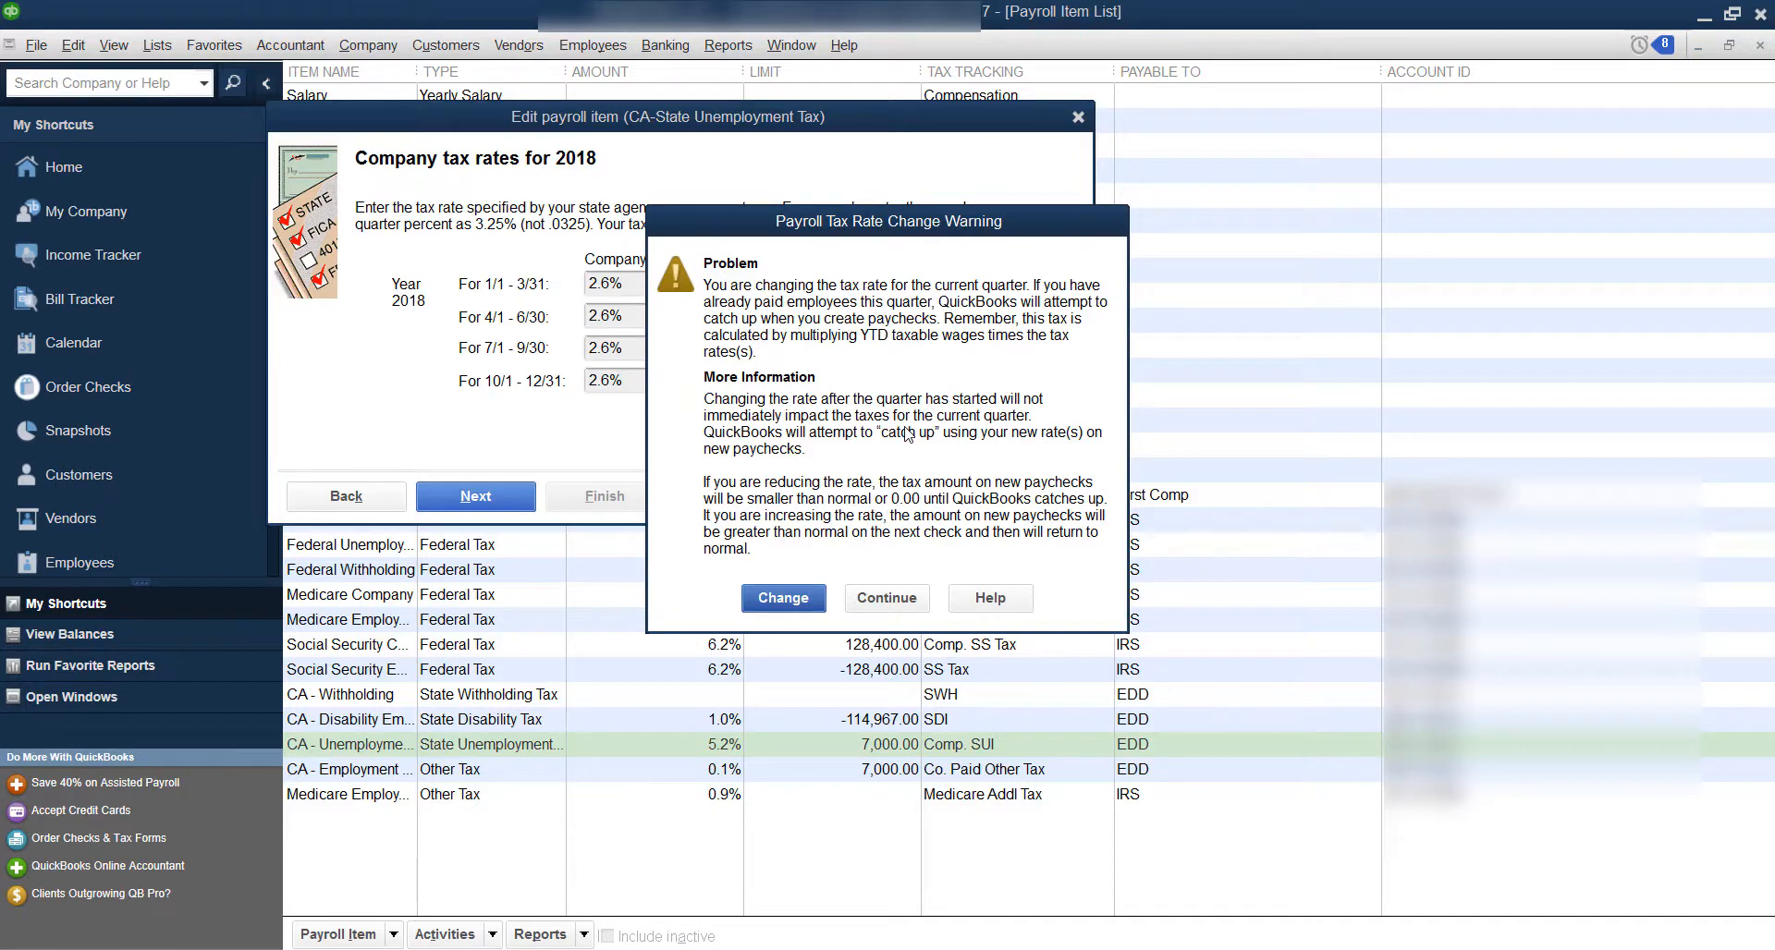
{"action": "mouse_move", "coordinate": [917, 492]}
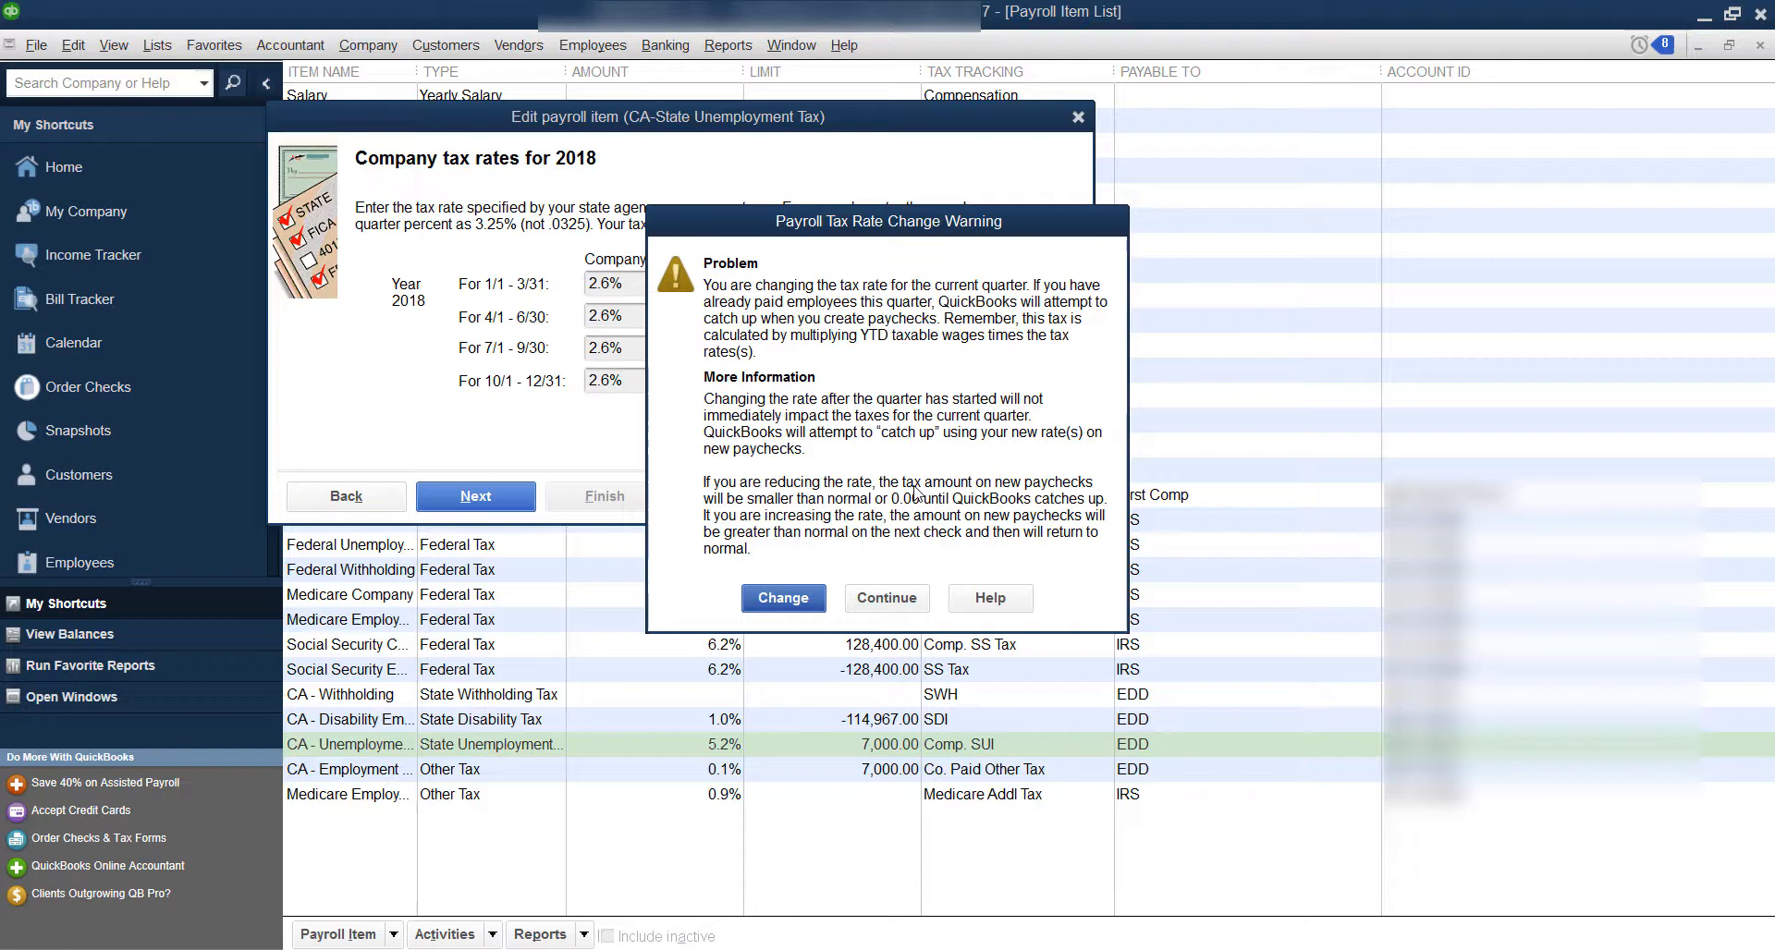
{"action": "mouse_move", "coordinate": [842, 493]}
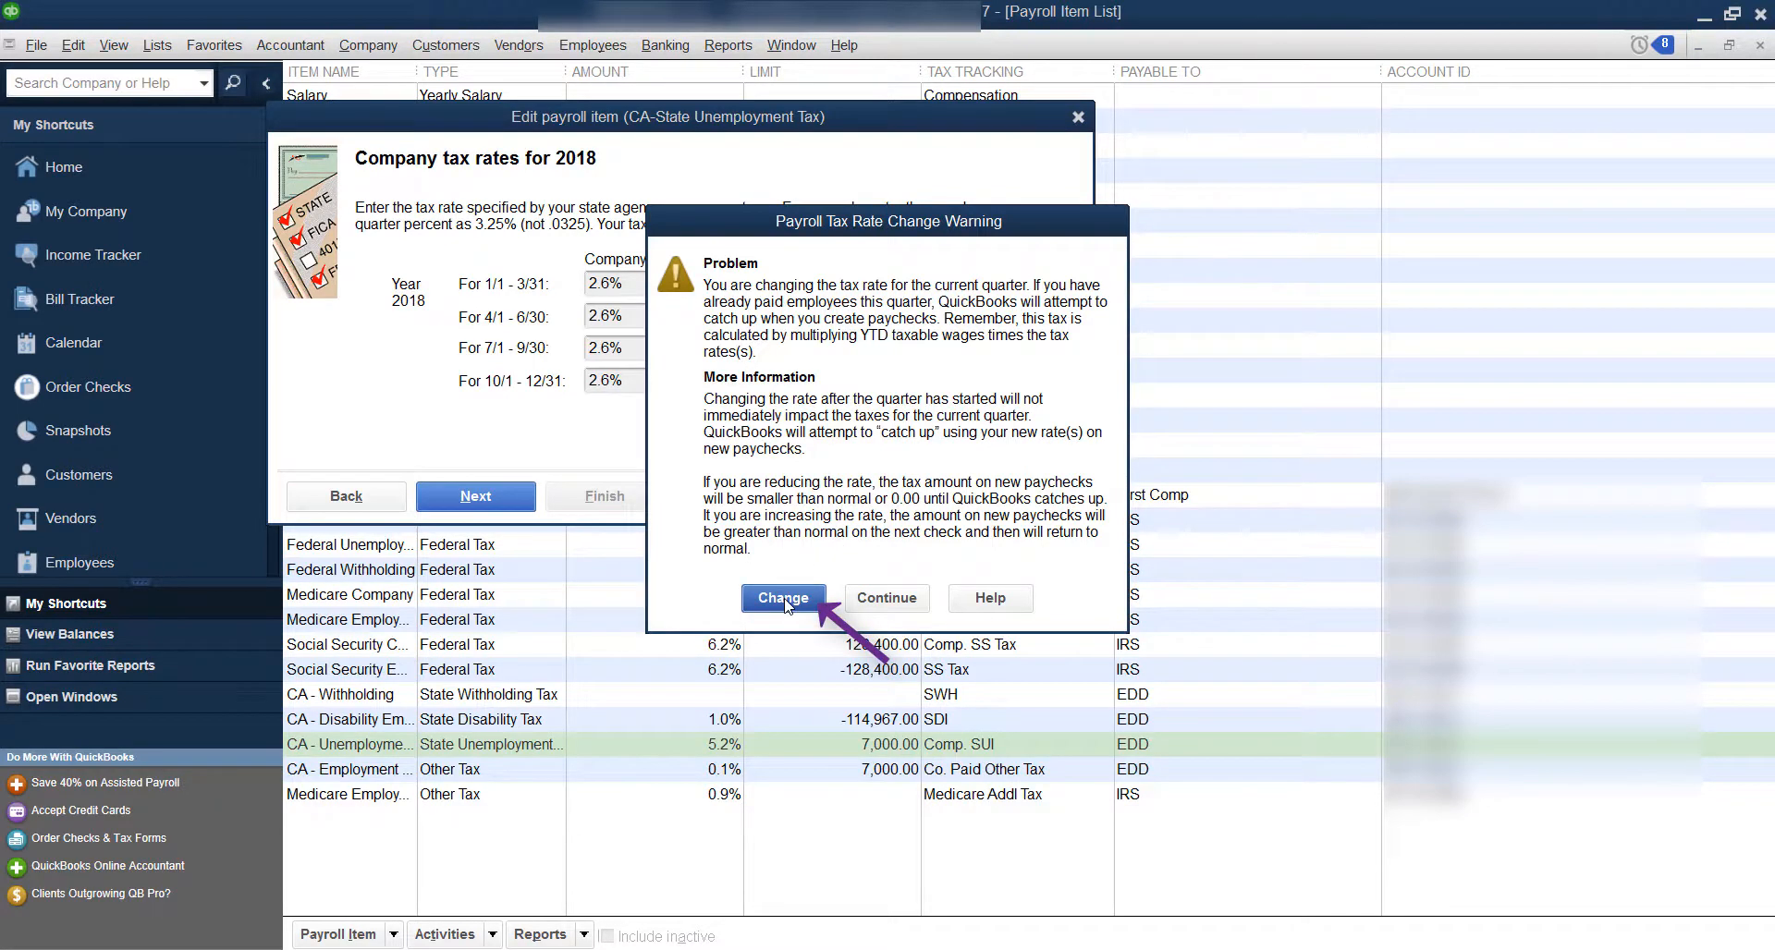
- Confirm changing the current-quarter rate and finish saving the item at 2.6%
{"action": "left_click", "coordinate": [784, 597]}
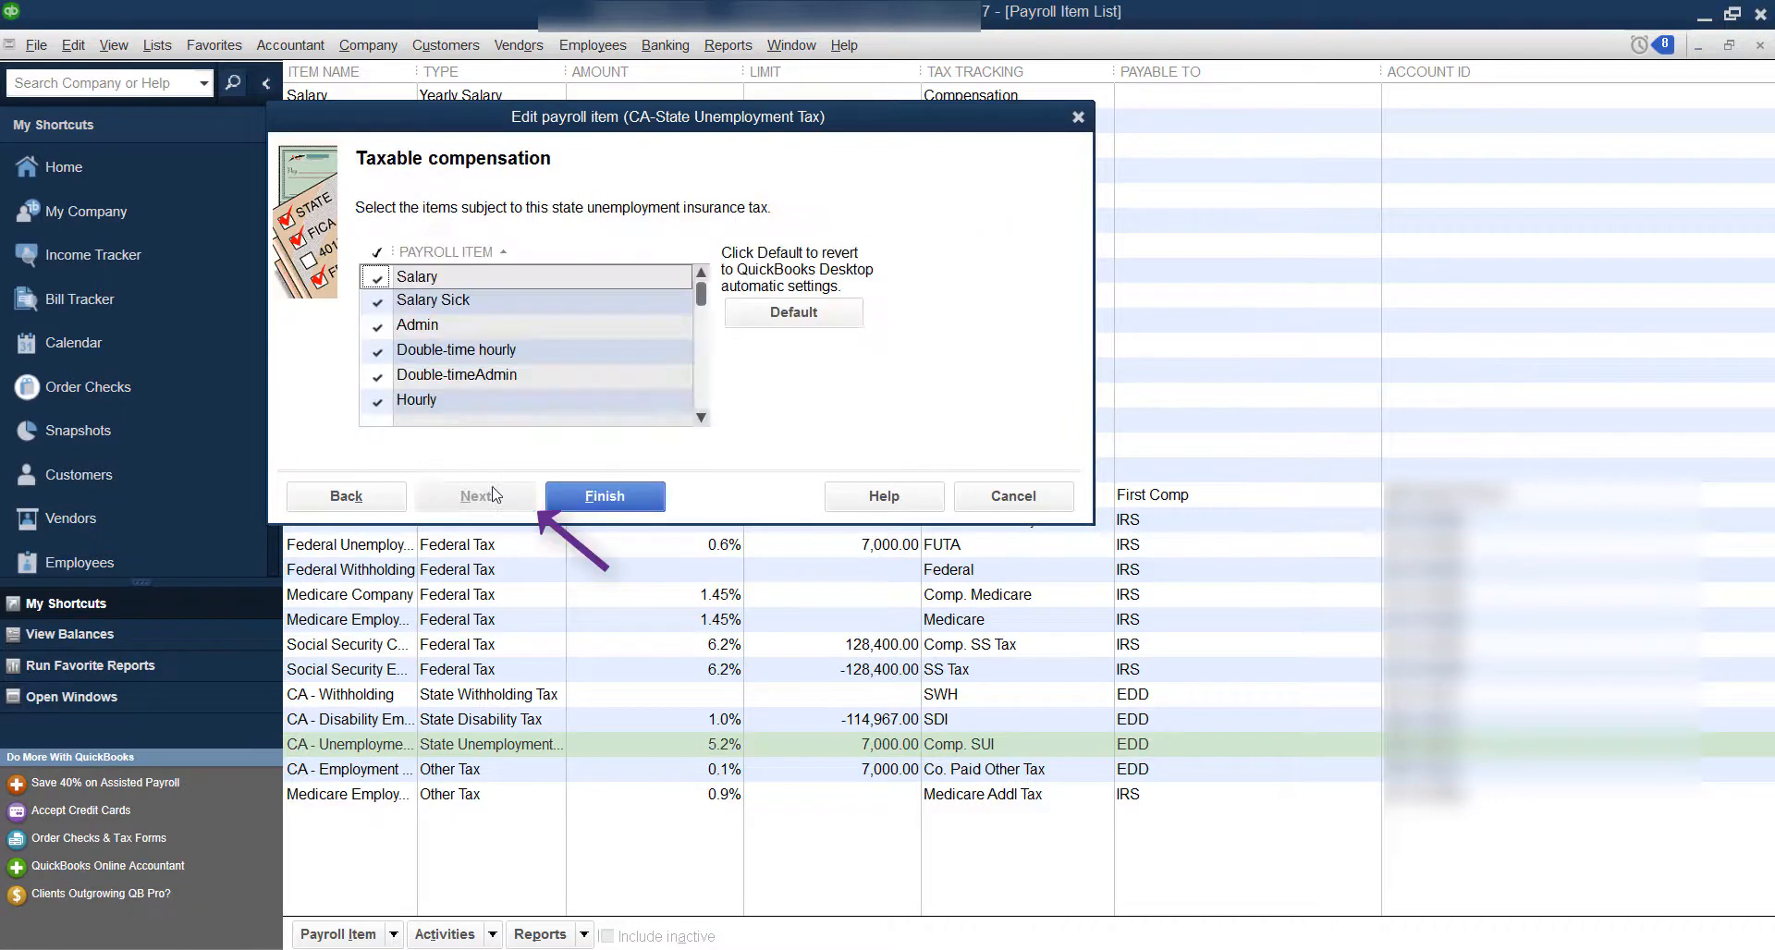
{"action": "left_click", "coordinate": [605, 495]}
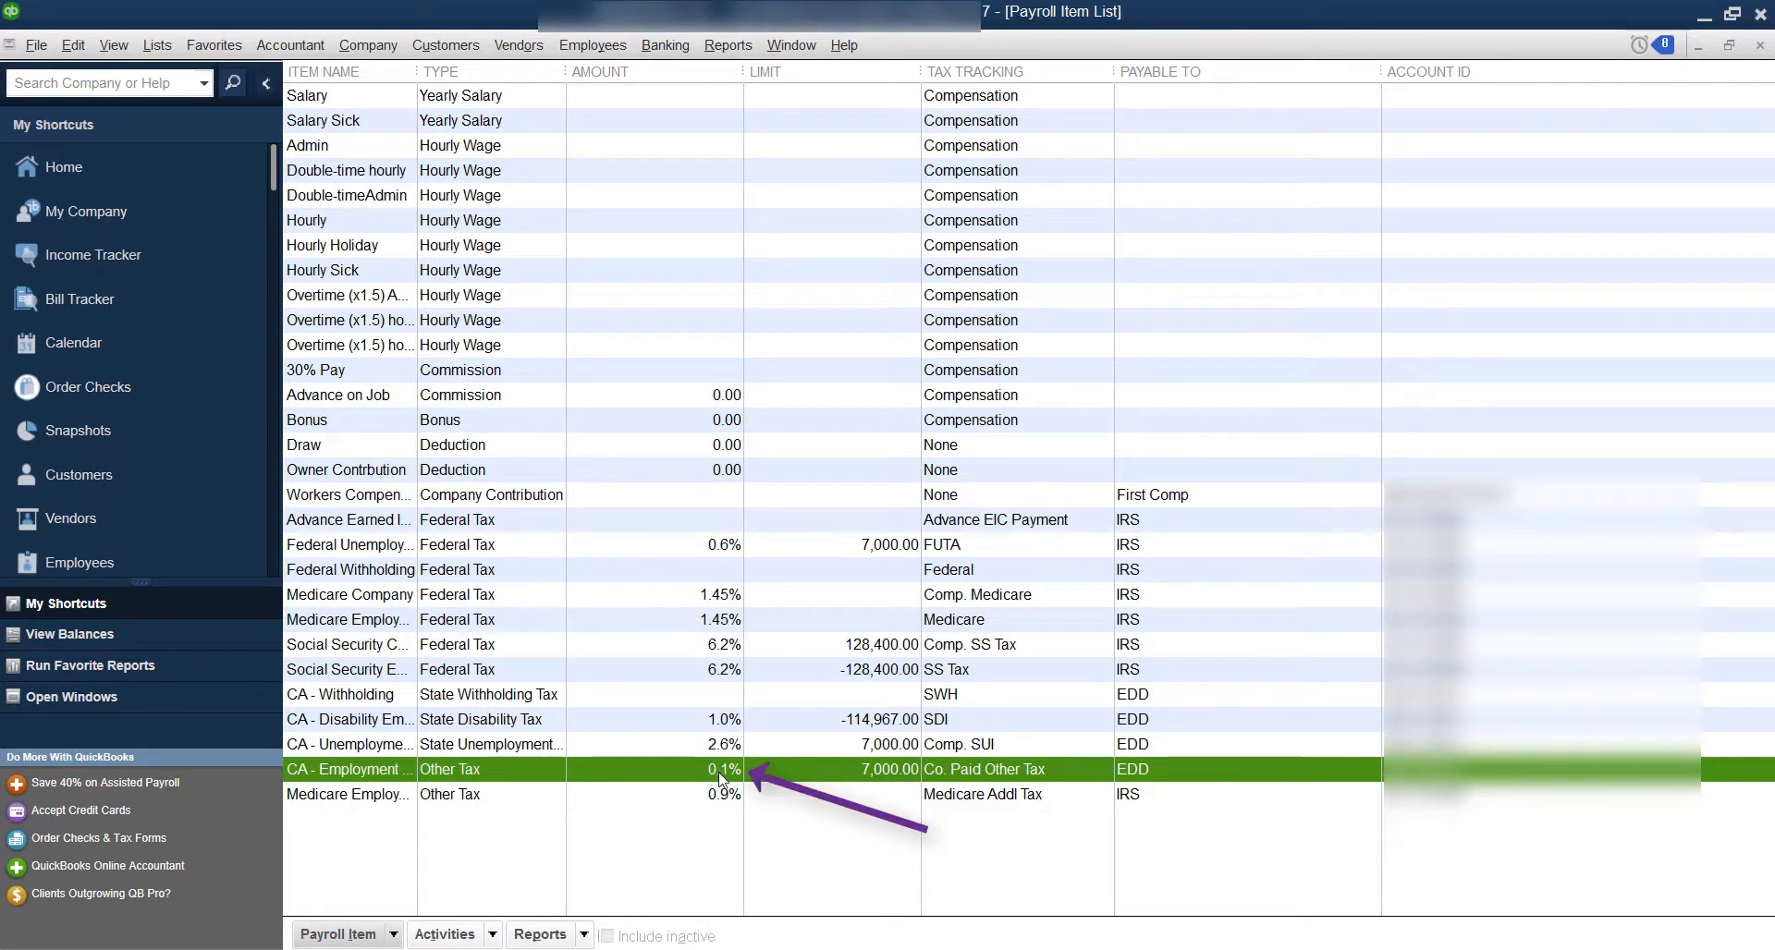
{"action": "mouse_move", "coordinate": [734, 817]}
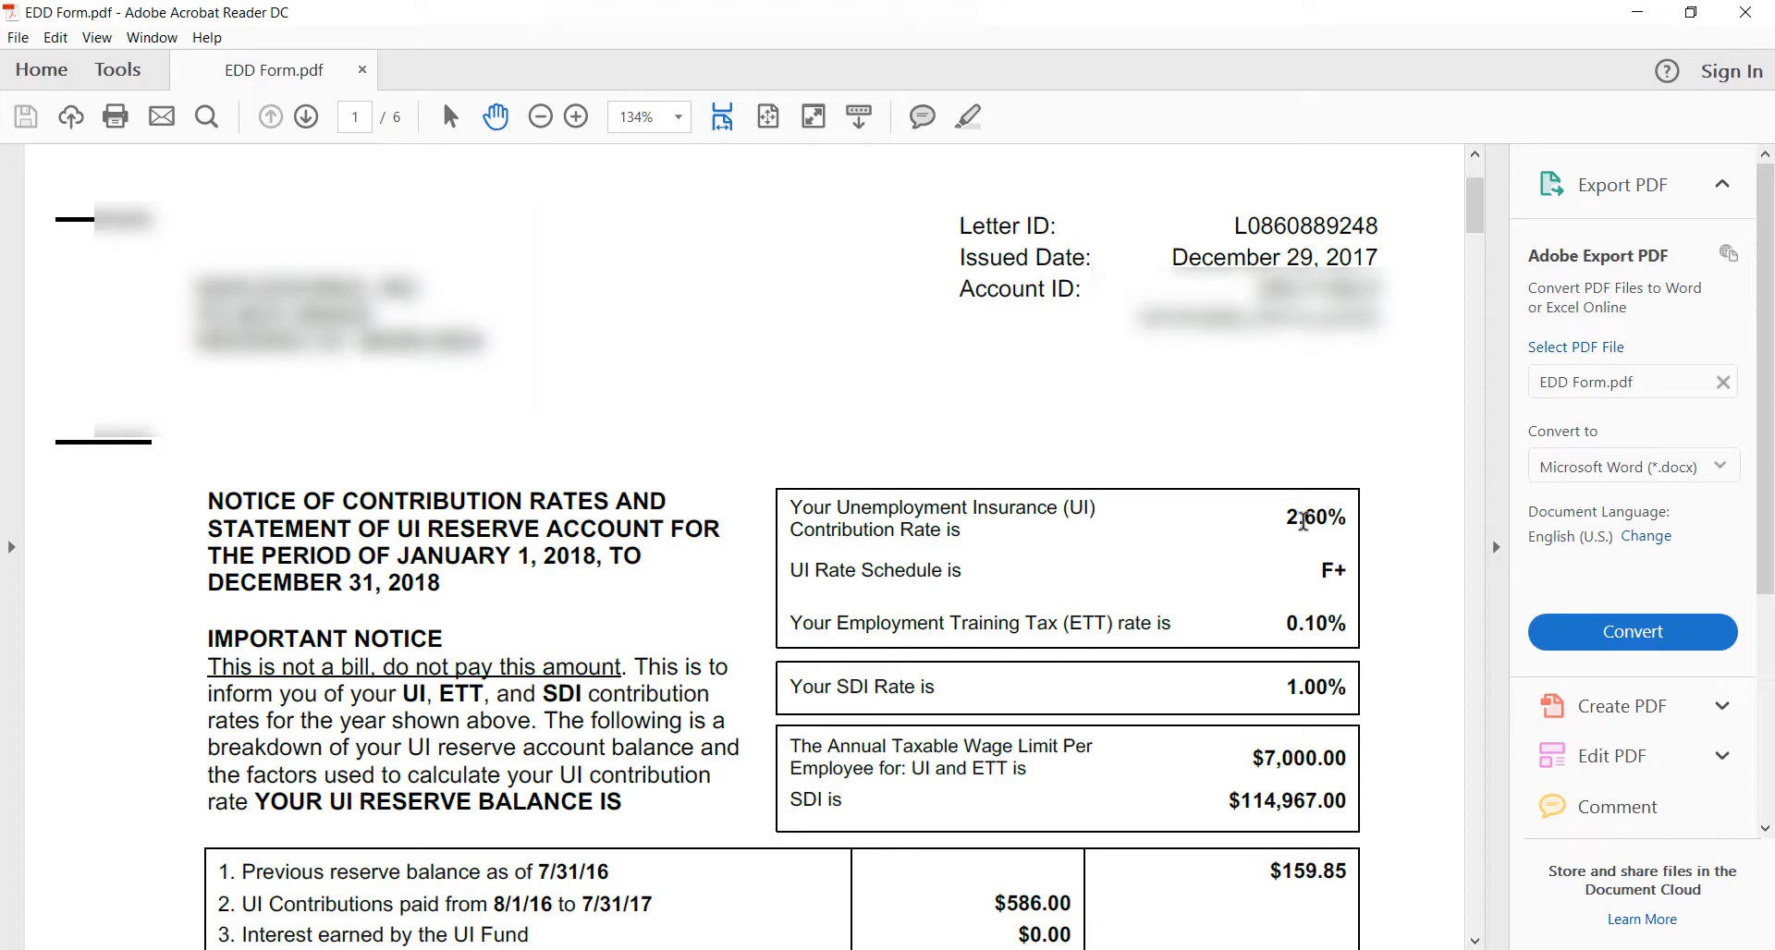
{"action": "mouse_move", "coordinate": [1276, 639]}
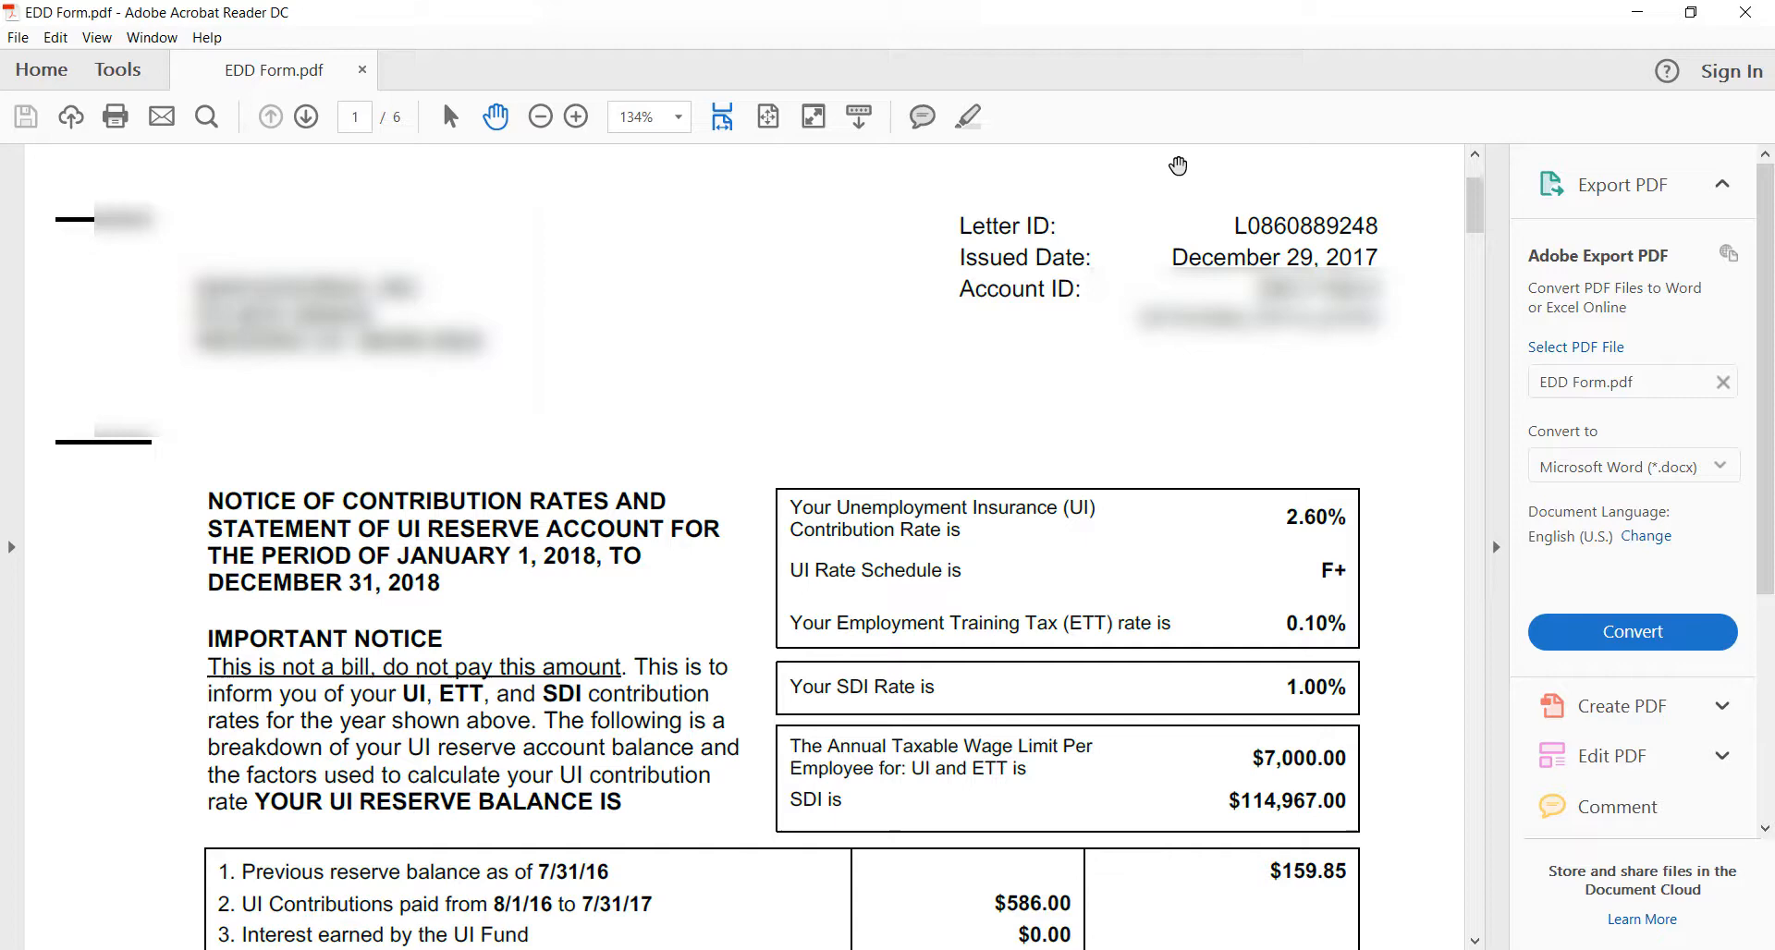
{"action": "mouse_move", "coordinate": [1165, 164]}
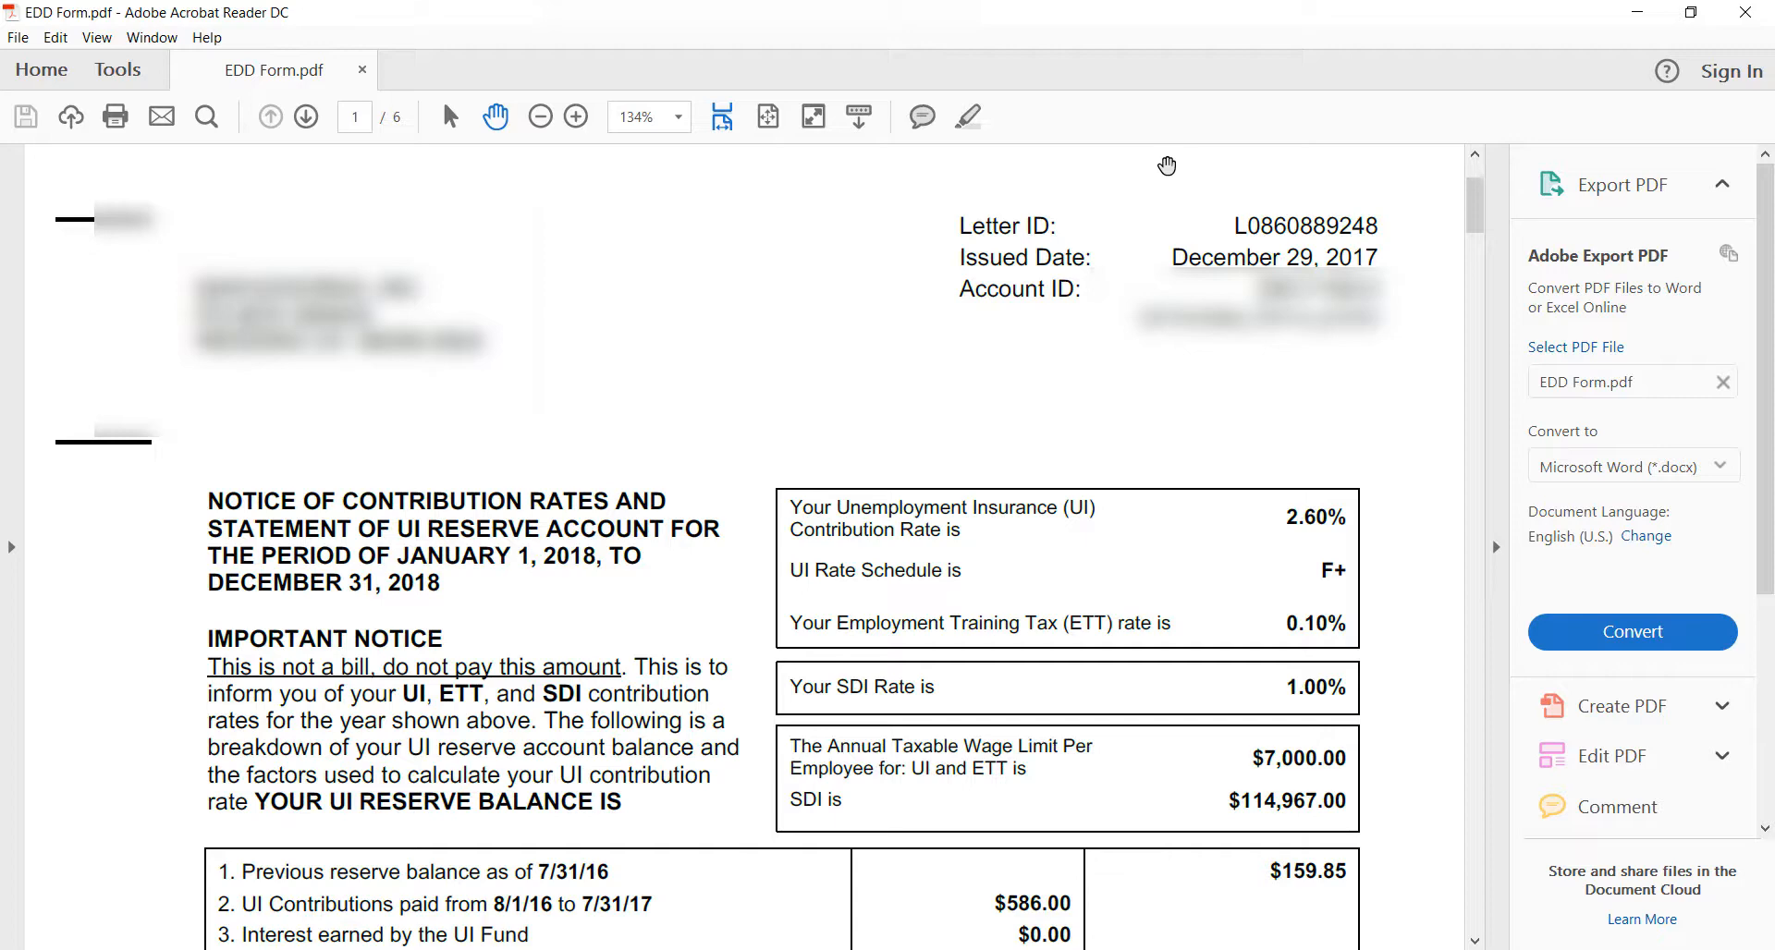